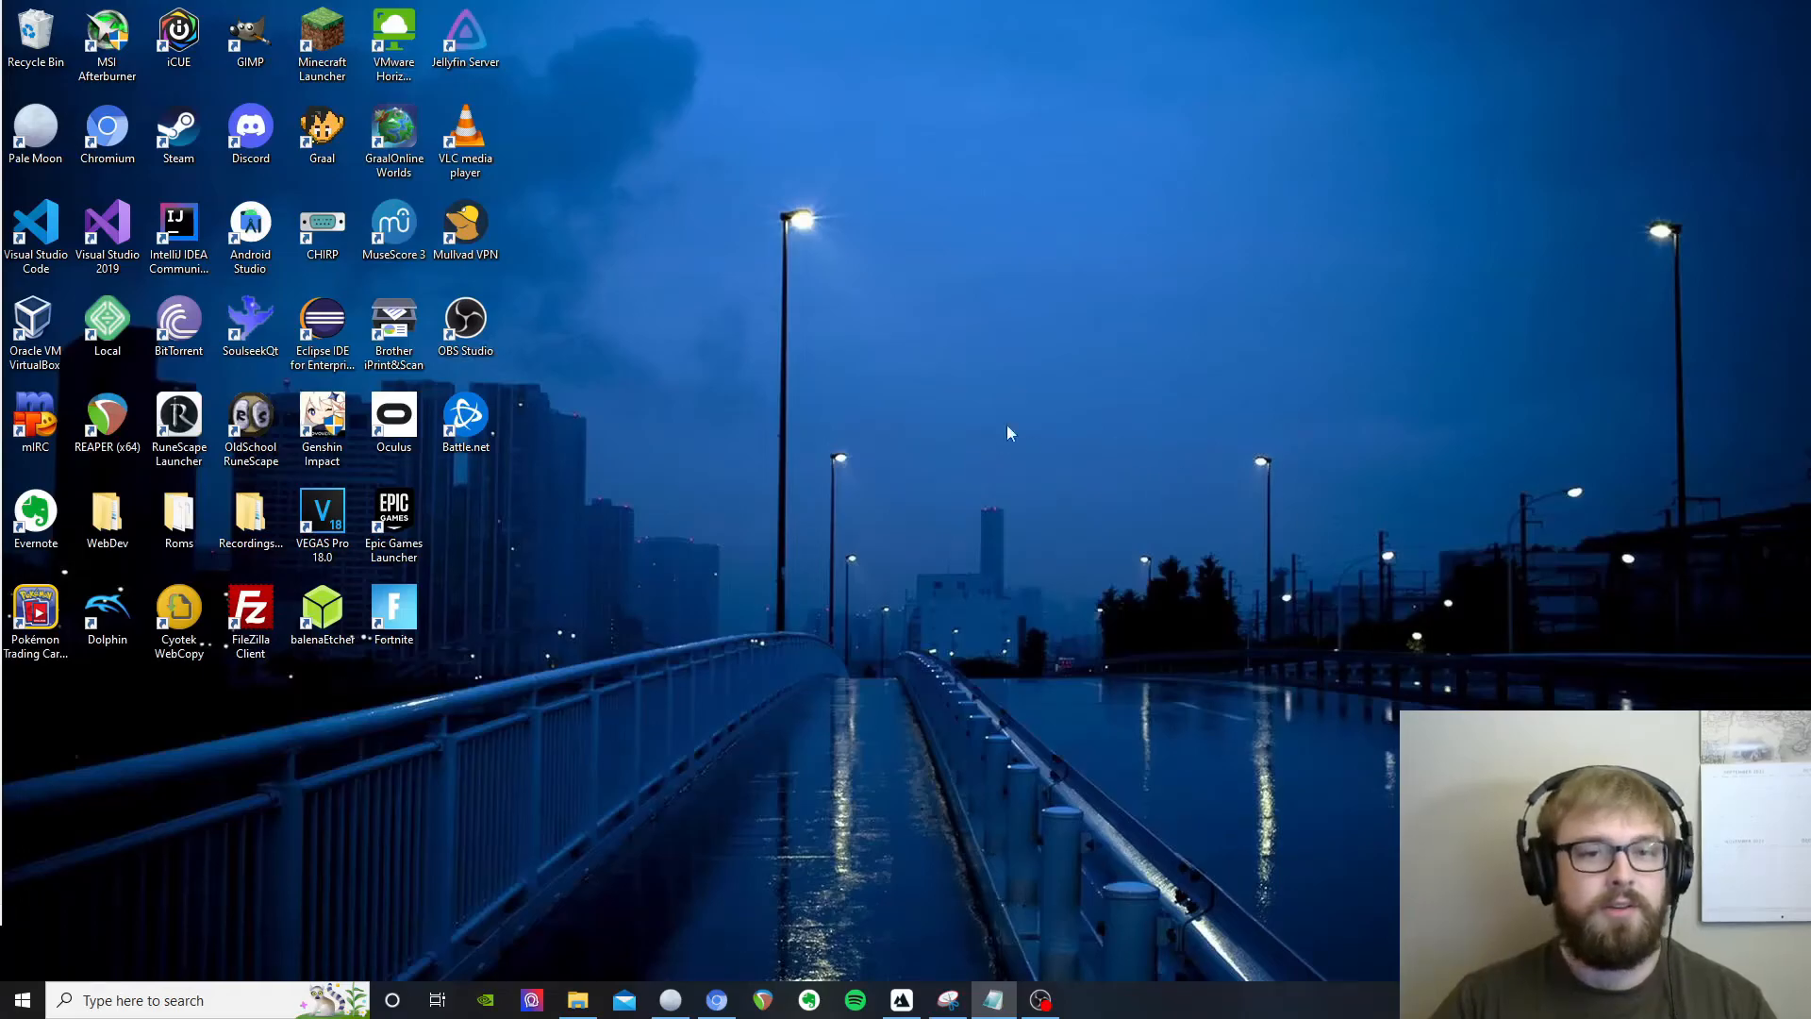
mouse_move(1014, 418)
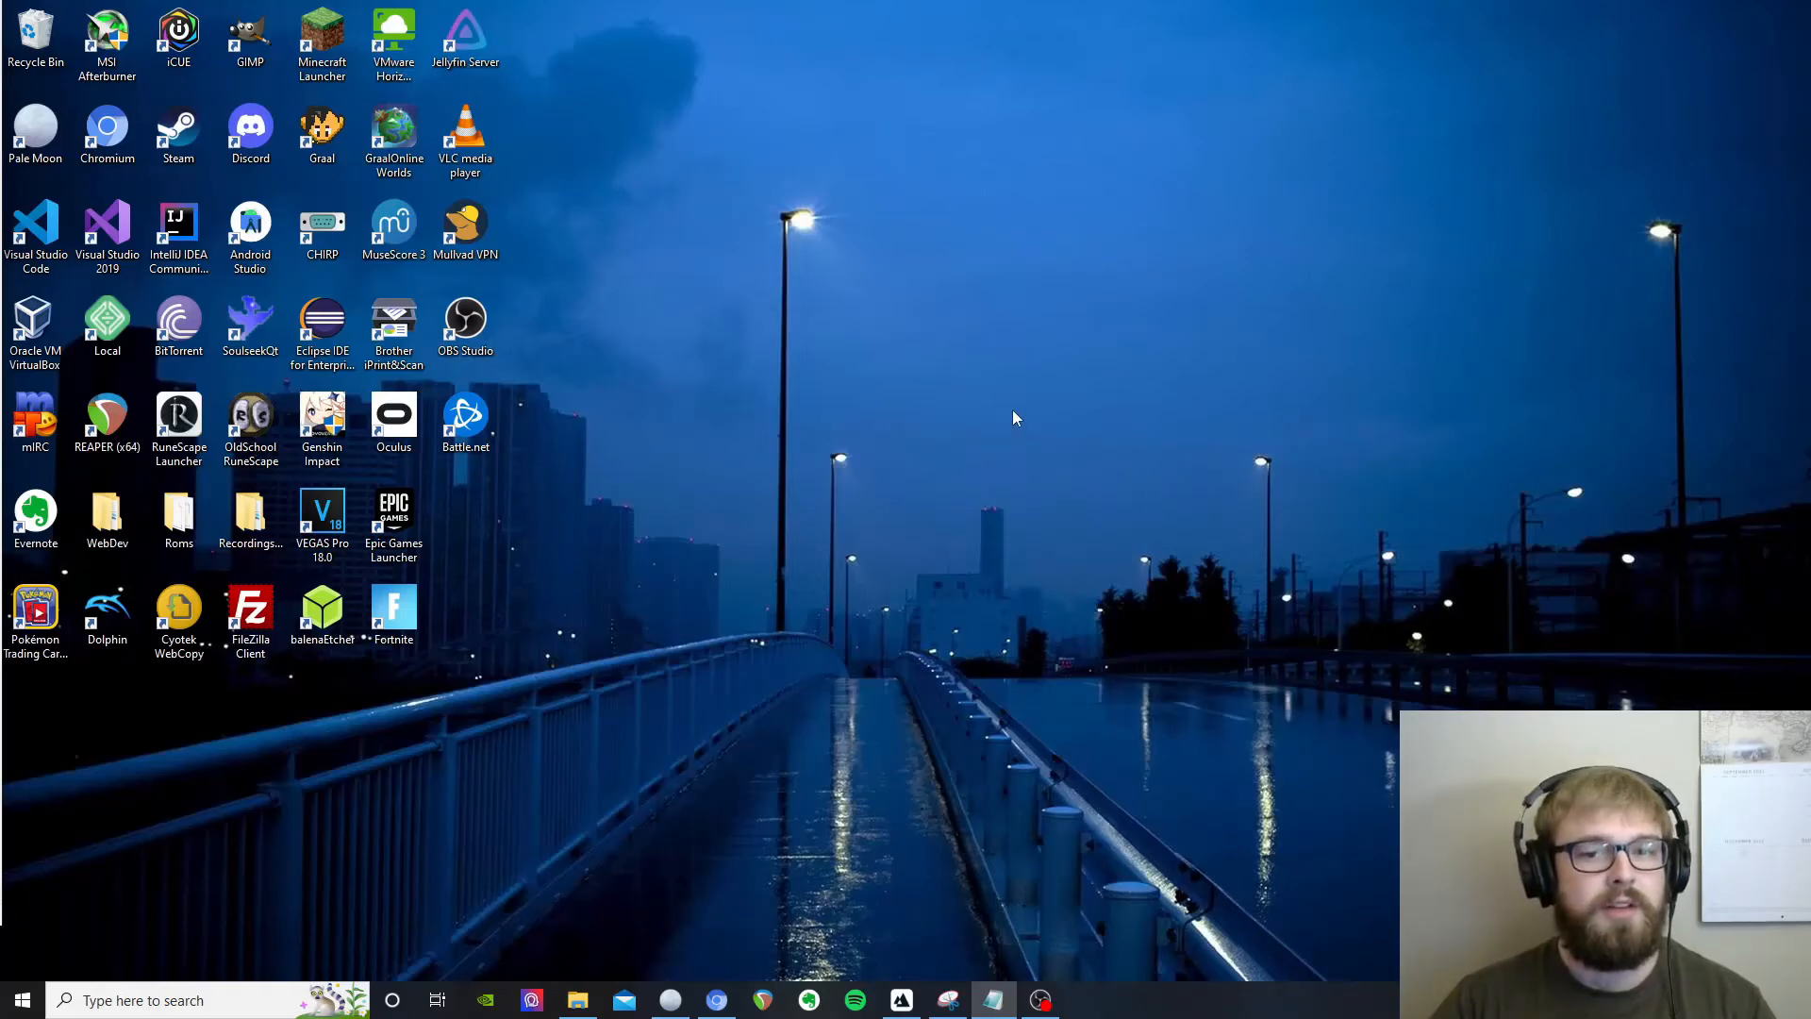
mouse_move(815, 531)
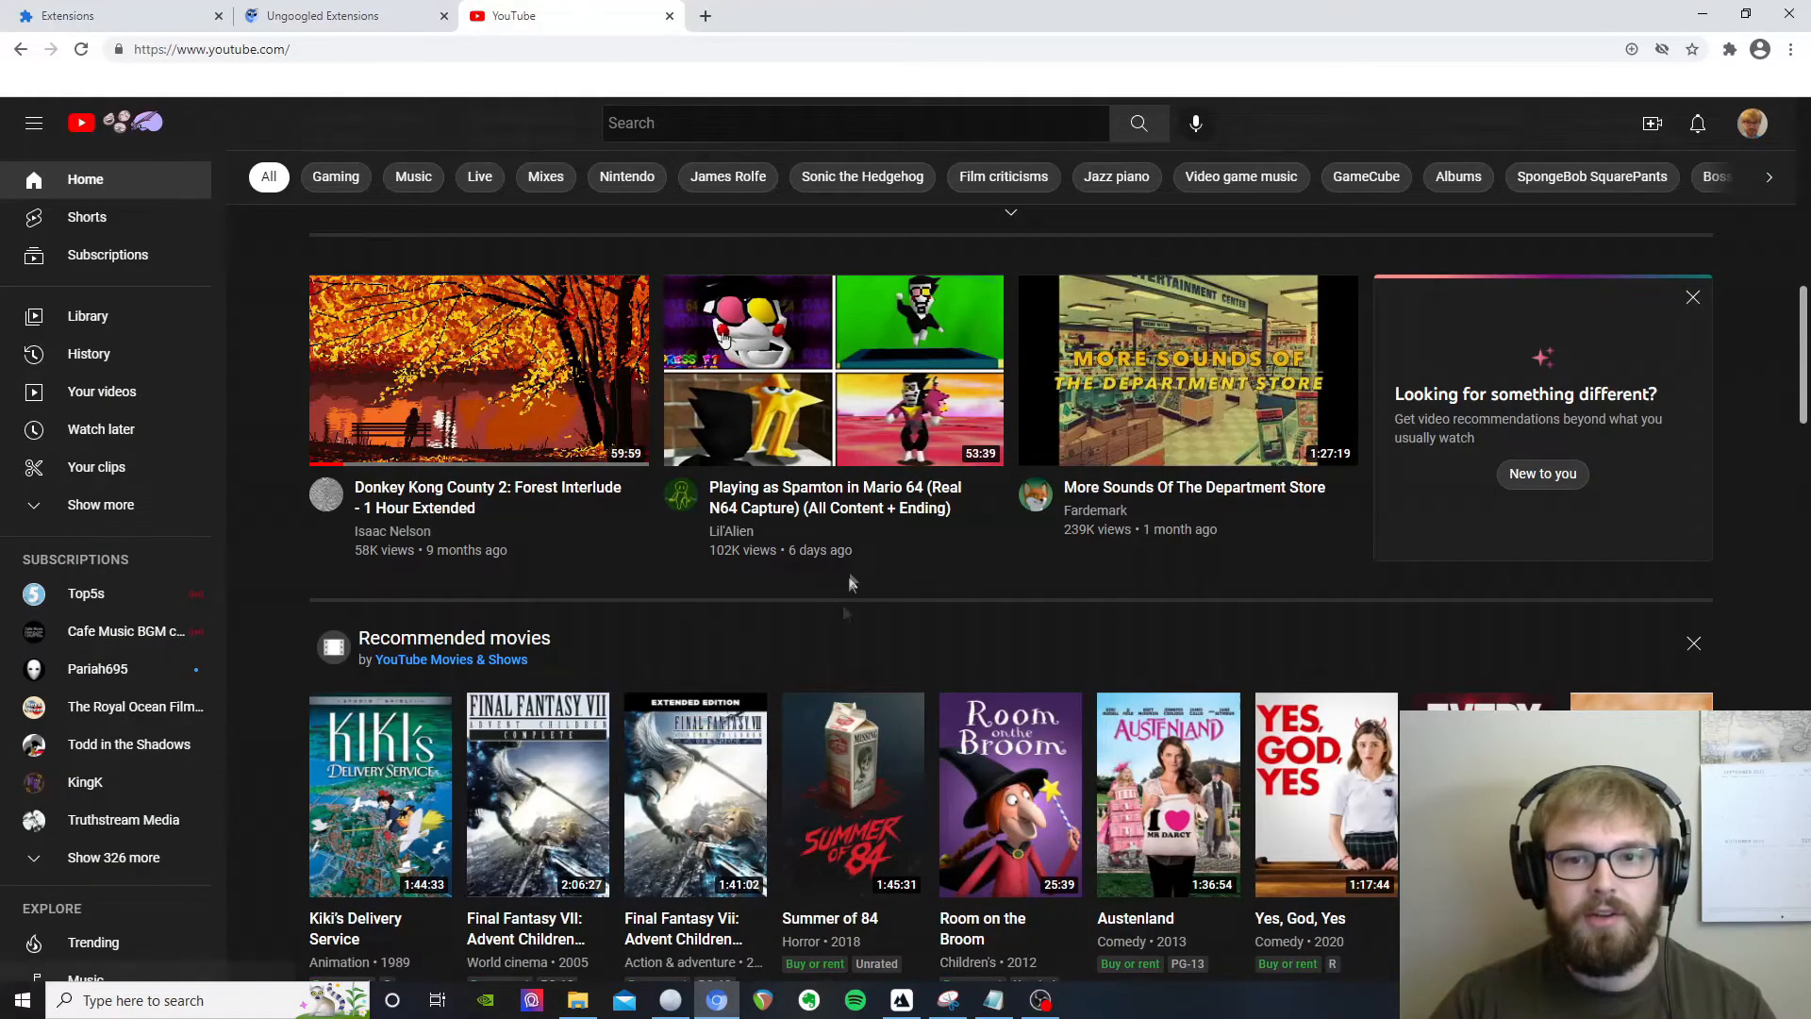
- Scroll the YouTube home feed to reach 'The Literary Influences of LOU REED' video
scroll("down", 3)
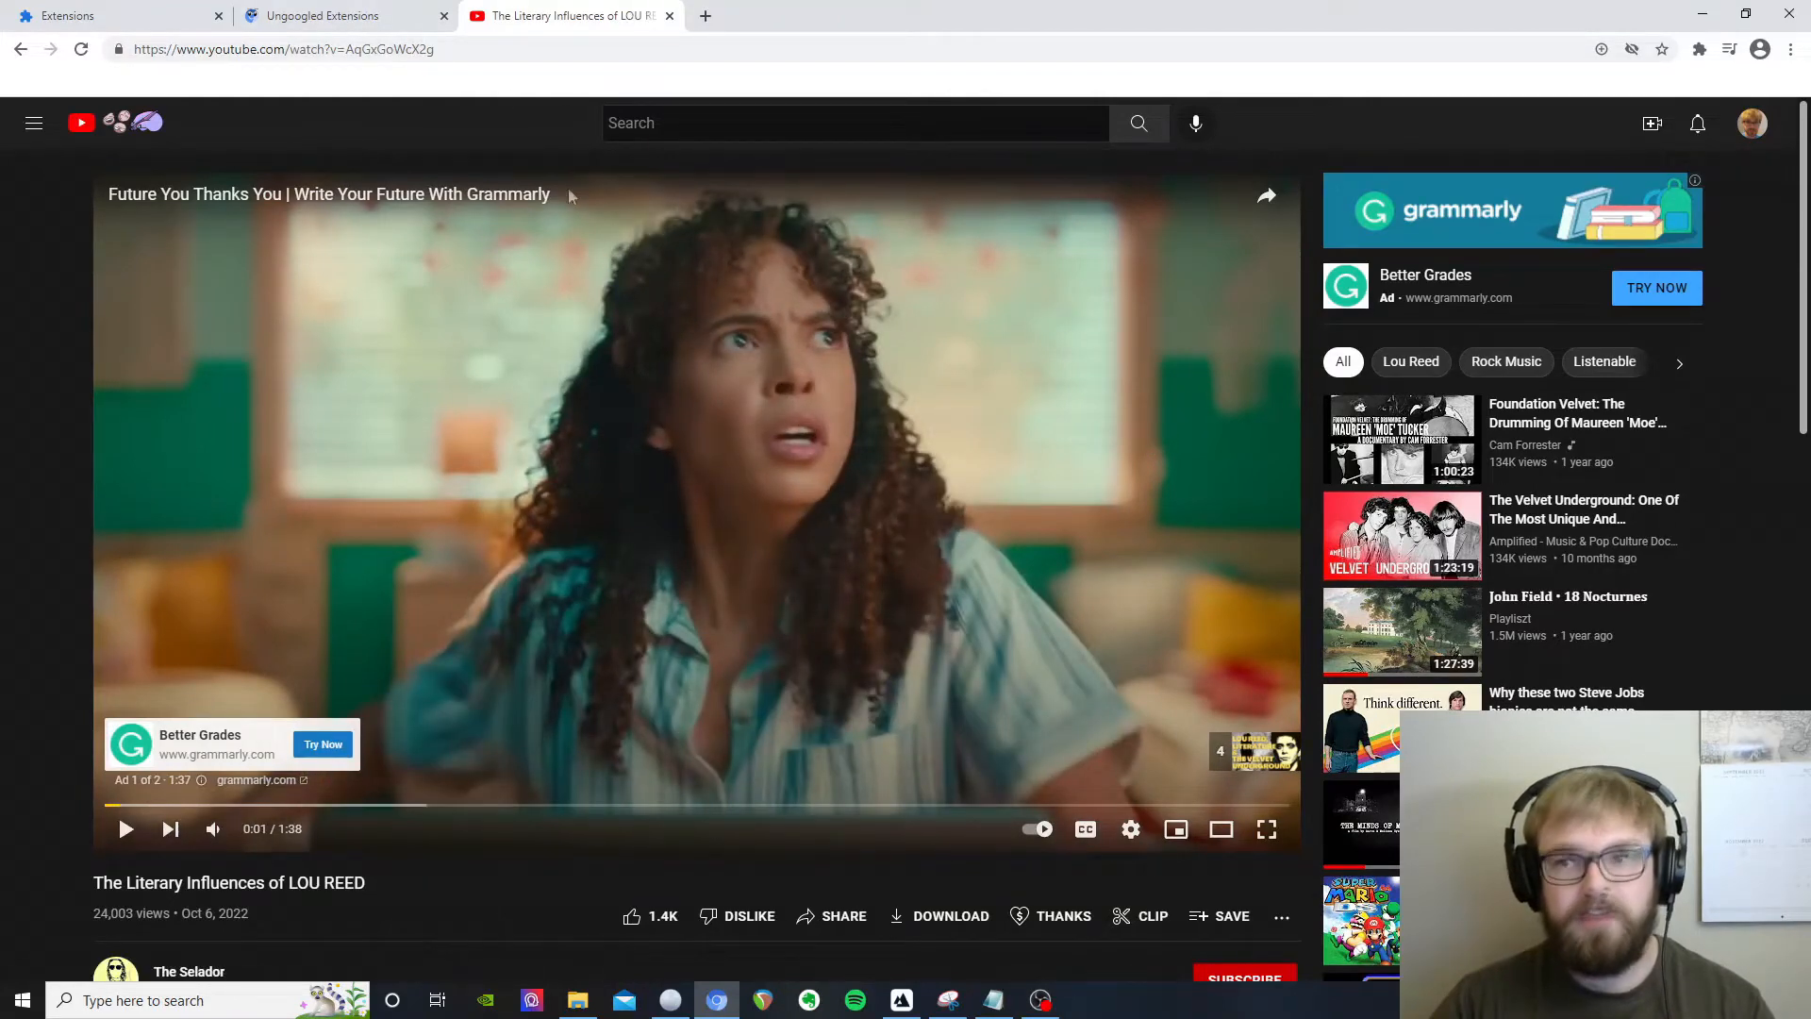
- On the Ungoogled Extensions site, launch the Chrome Web Store link from step 1
left_click(335, 15)
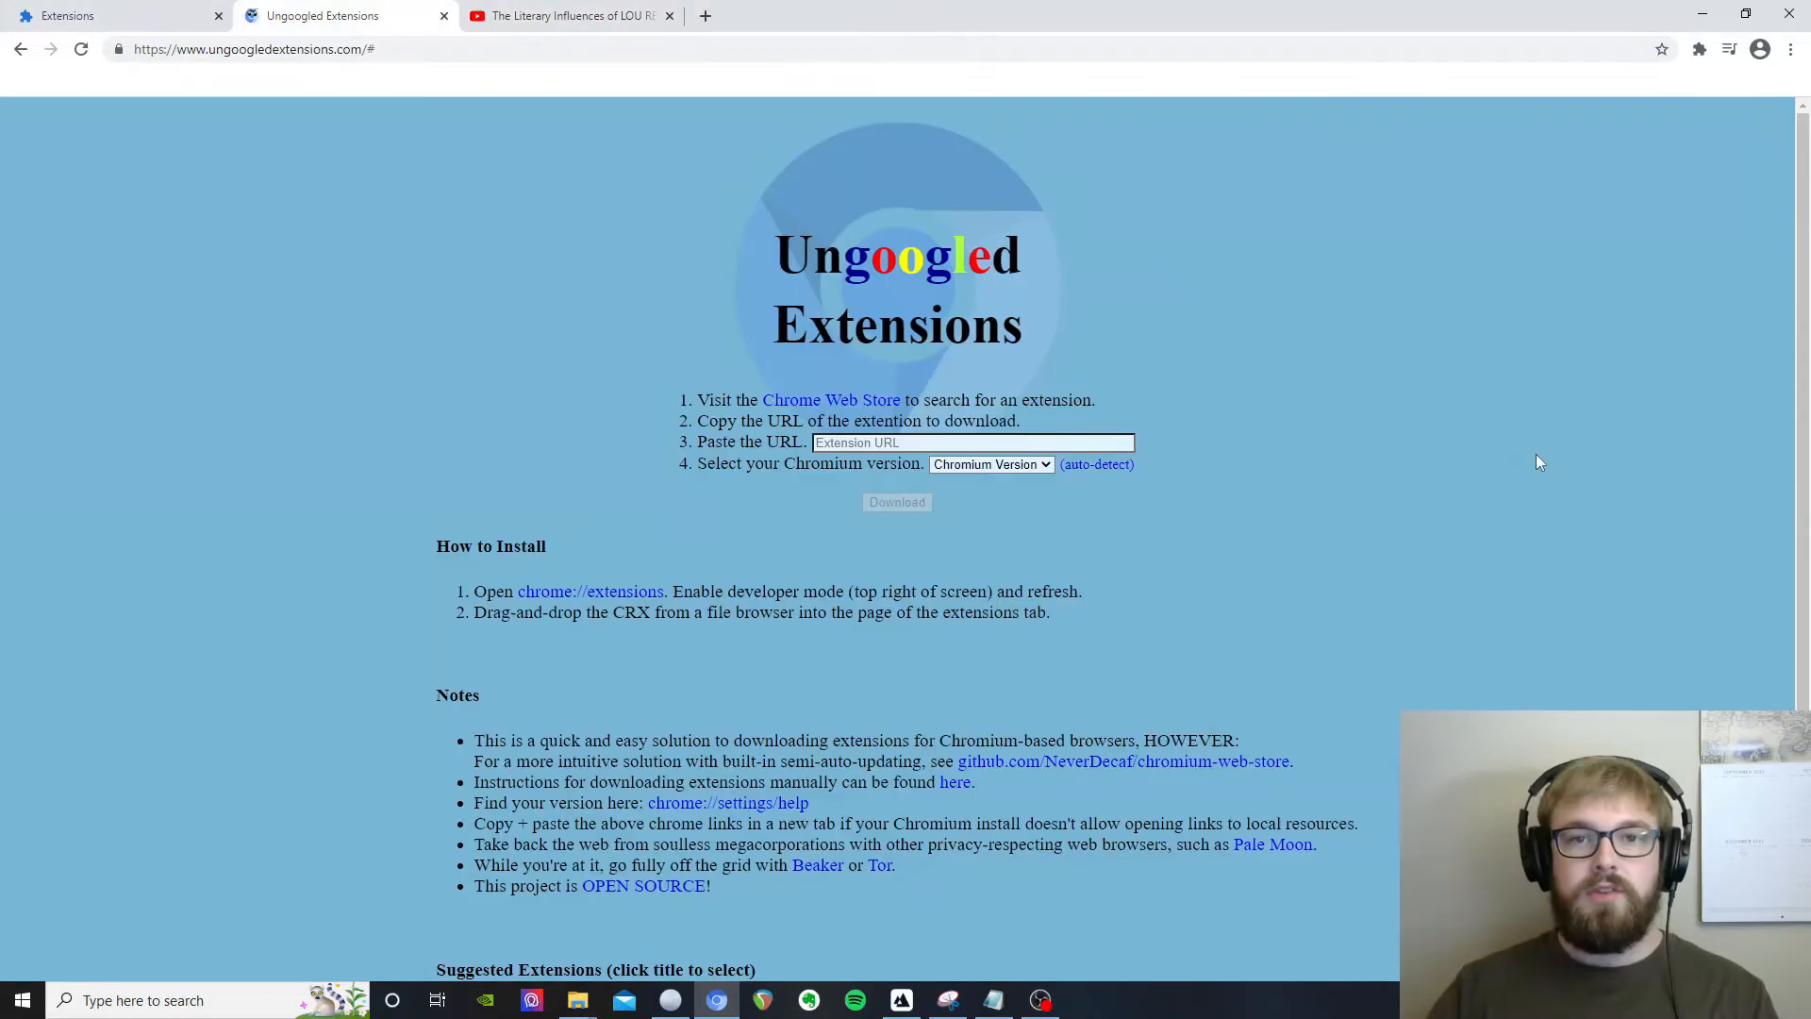
mouse_move(1223, 407)
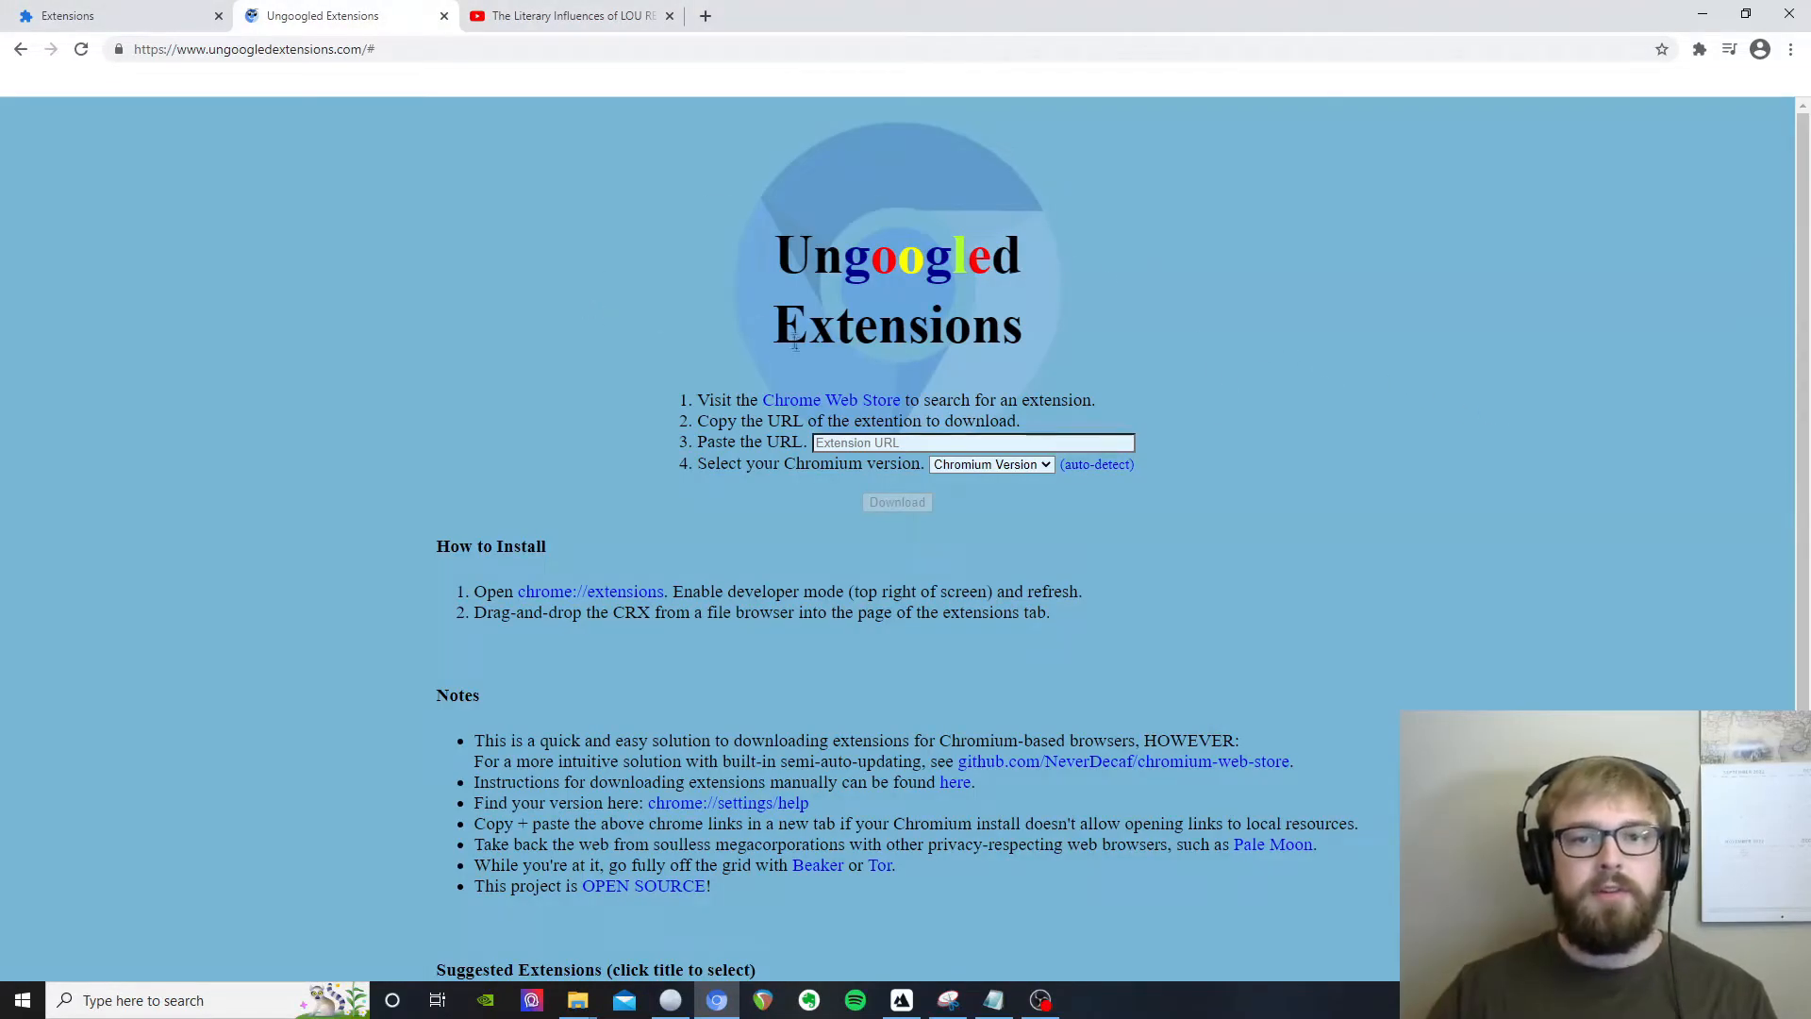
left_click(830, 400)
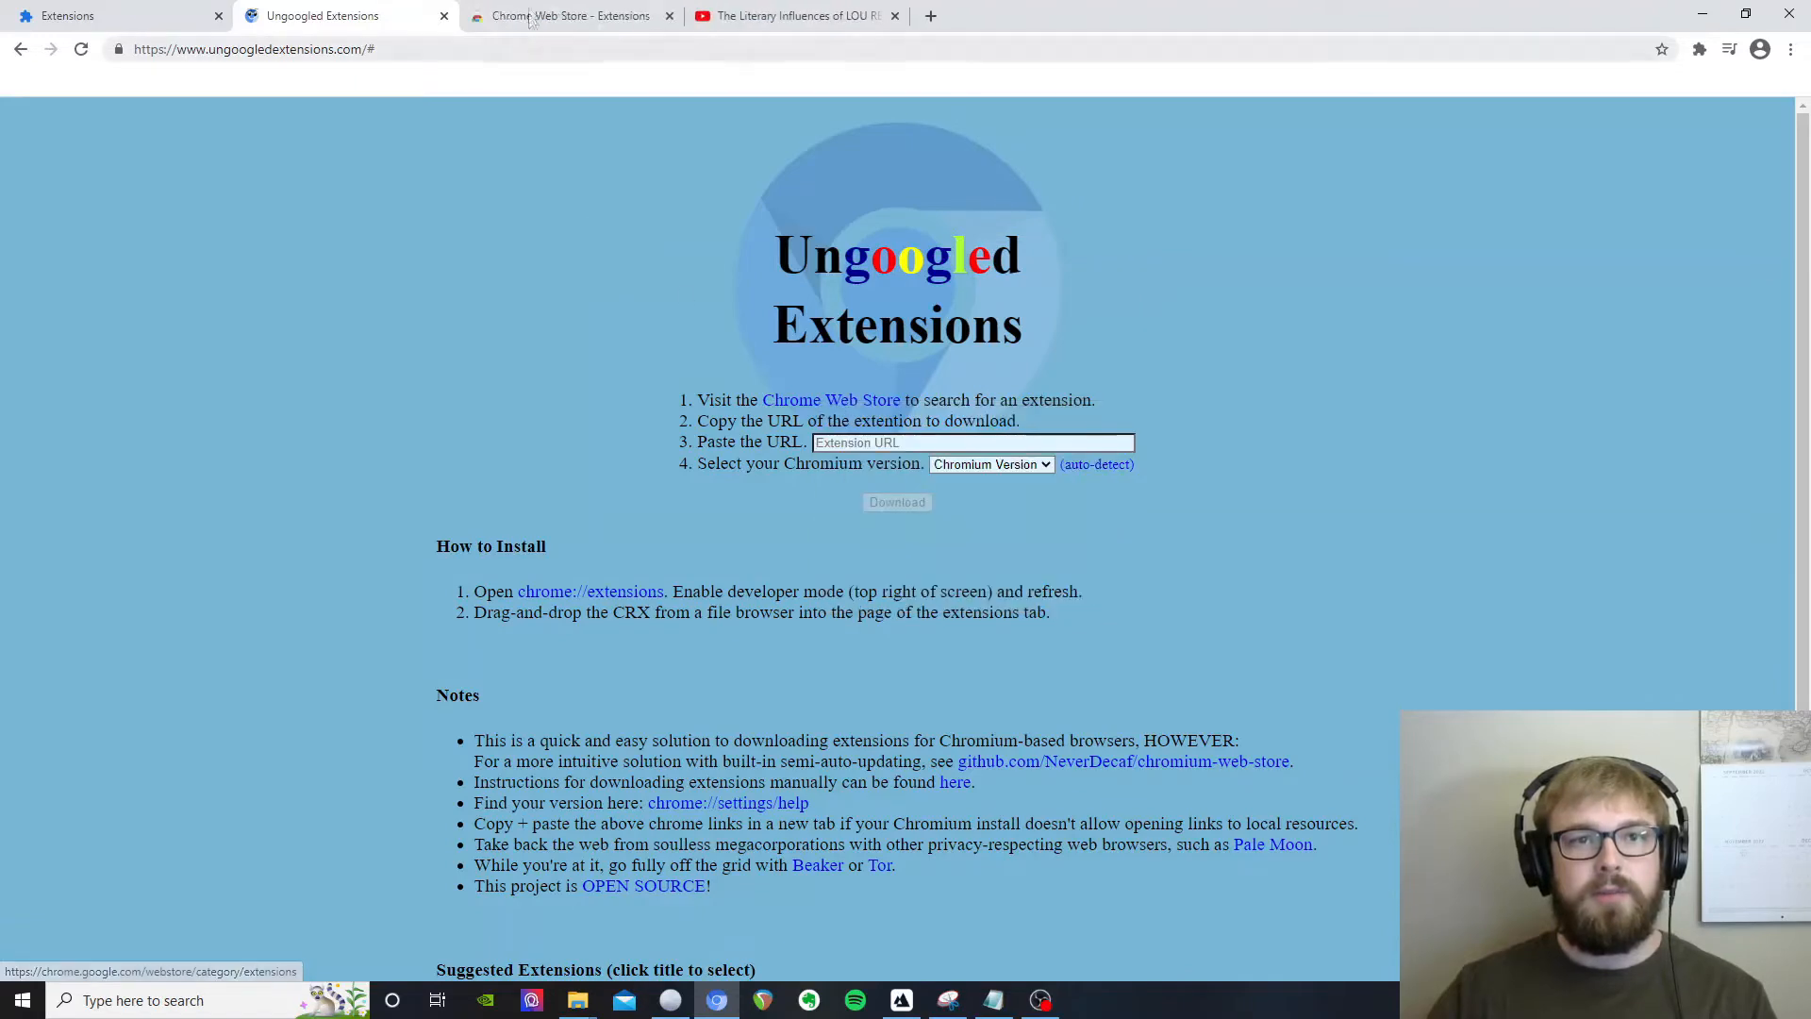
- Search the Web Store for 'ublo', open uBlock Origin, and select its page address
left_click(566, 15)
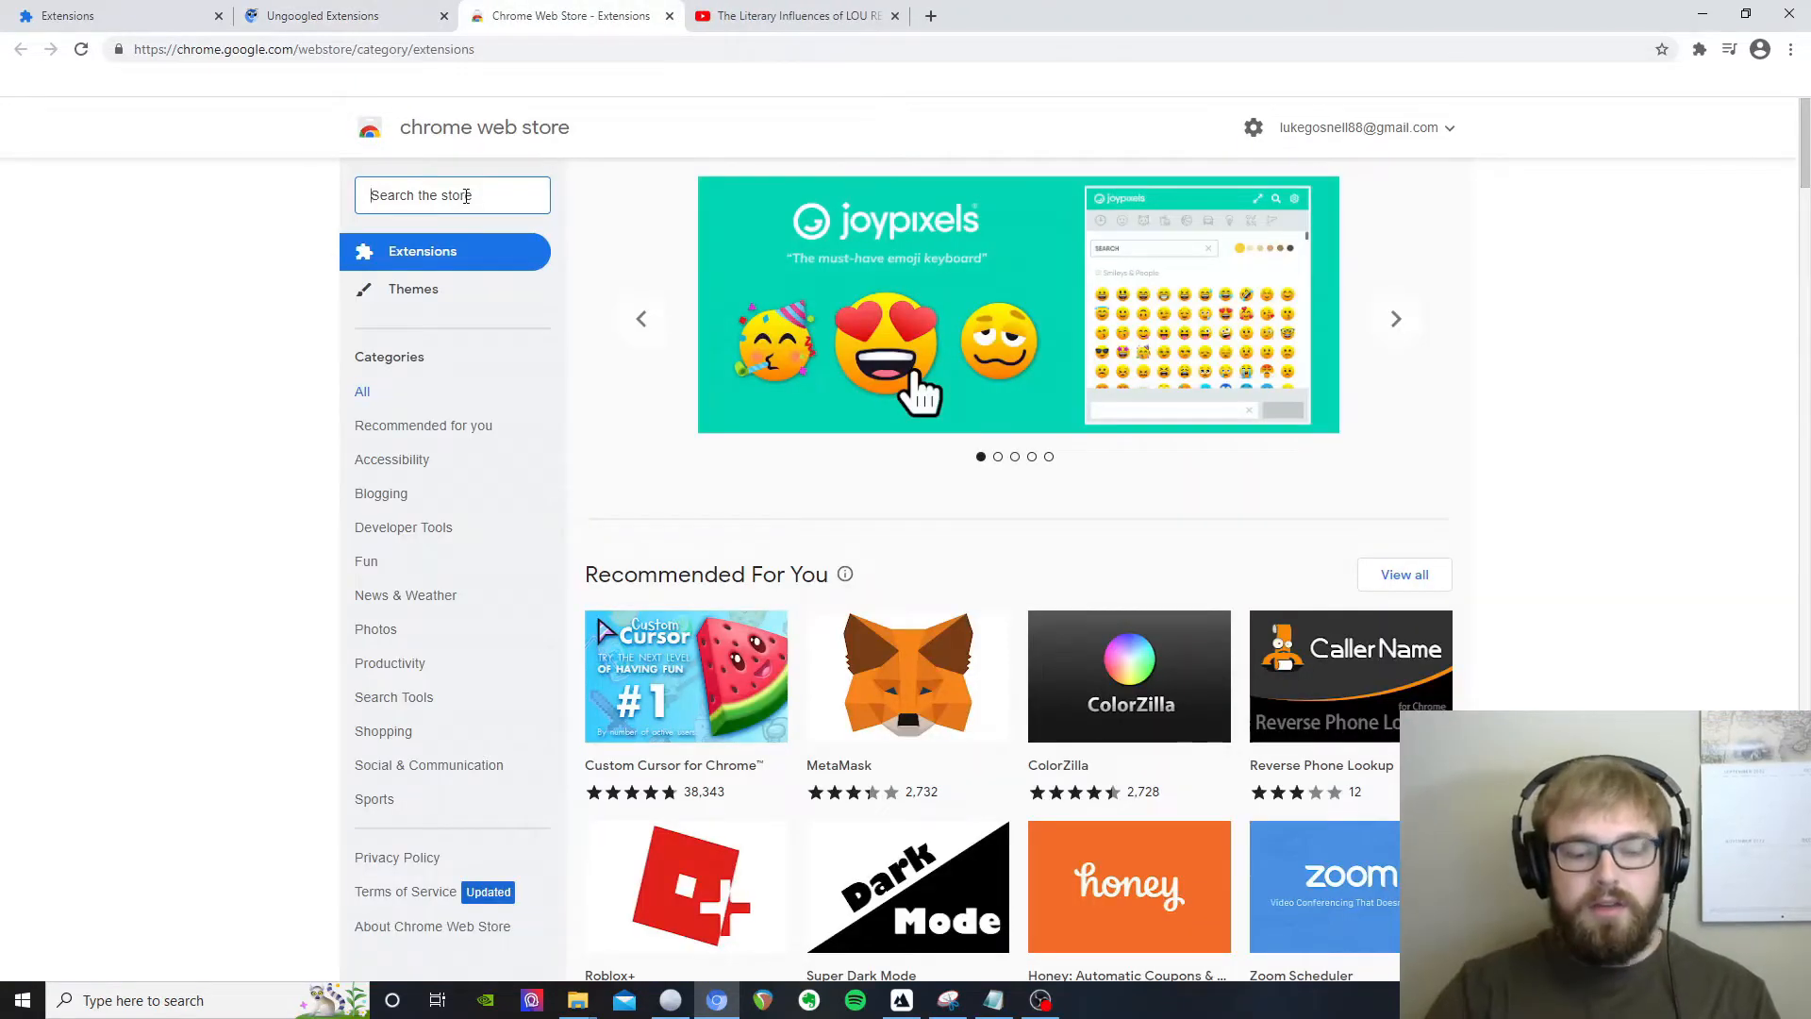
type("ublock")
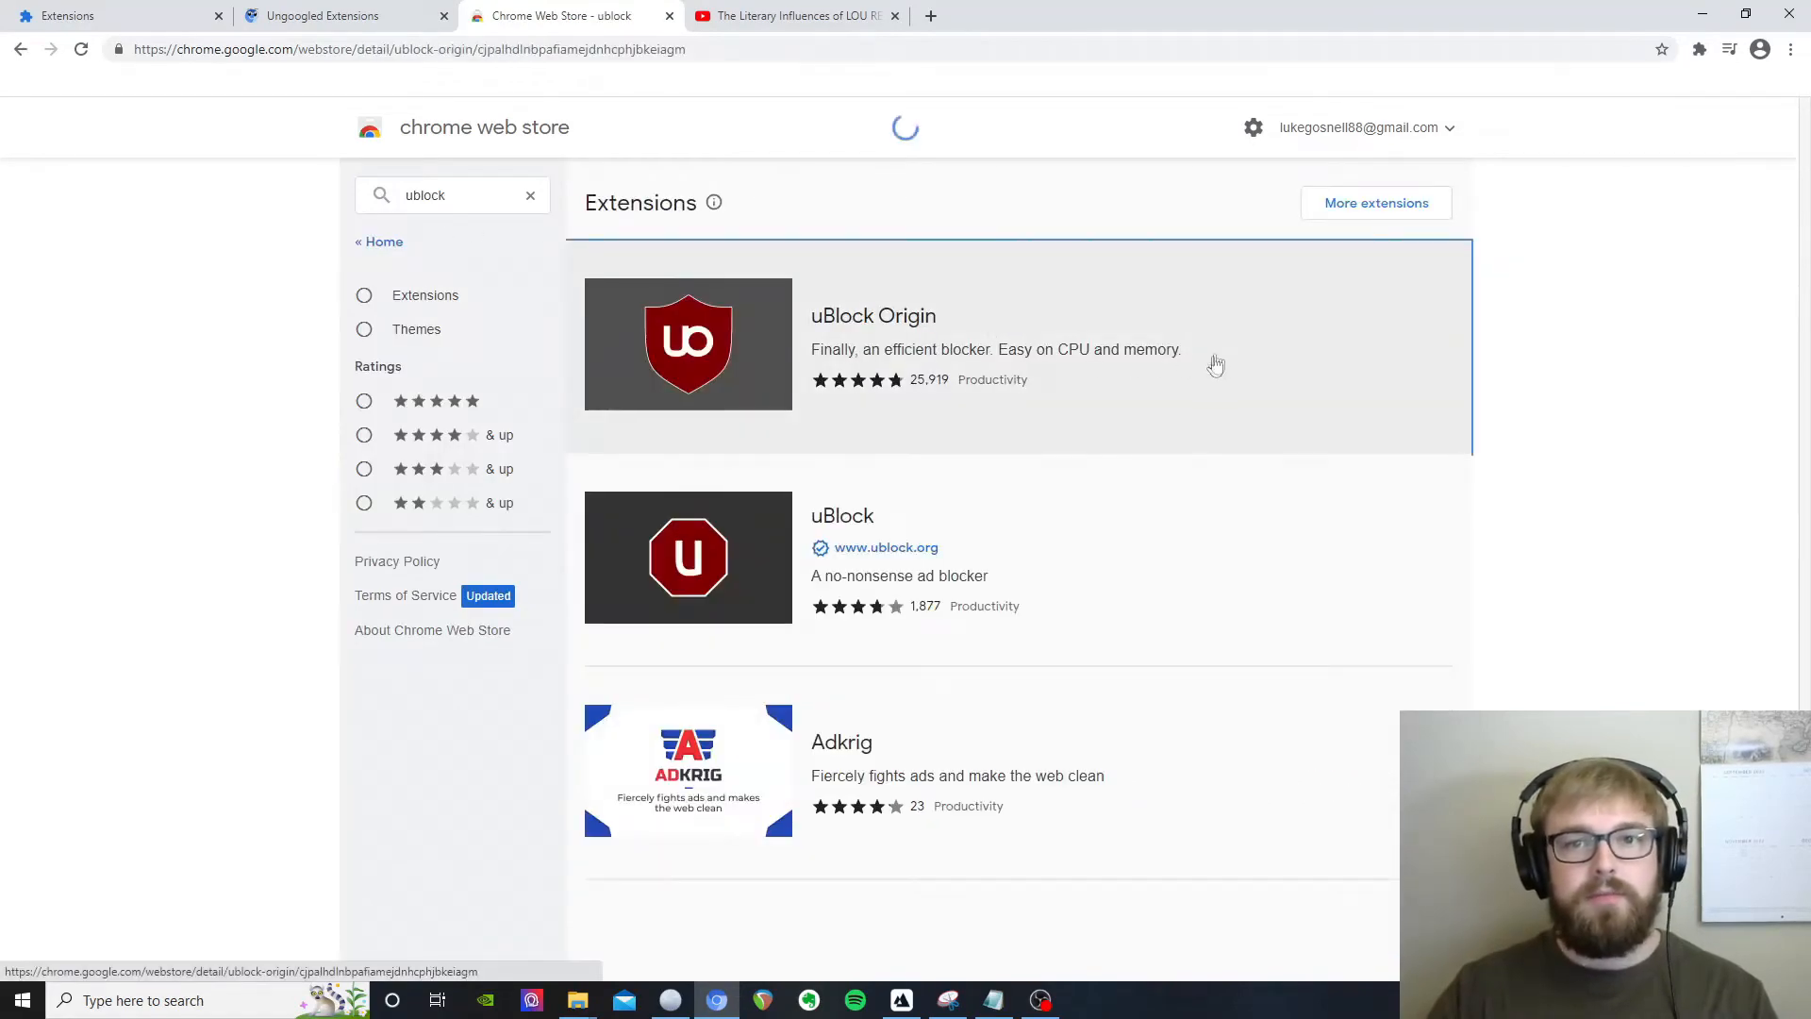
left_click(871, 315)
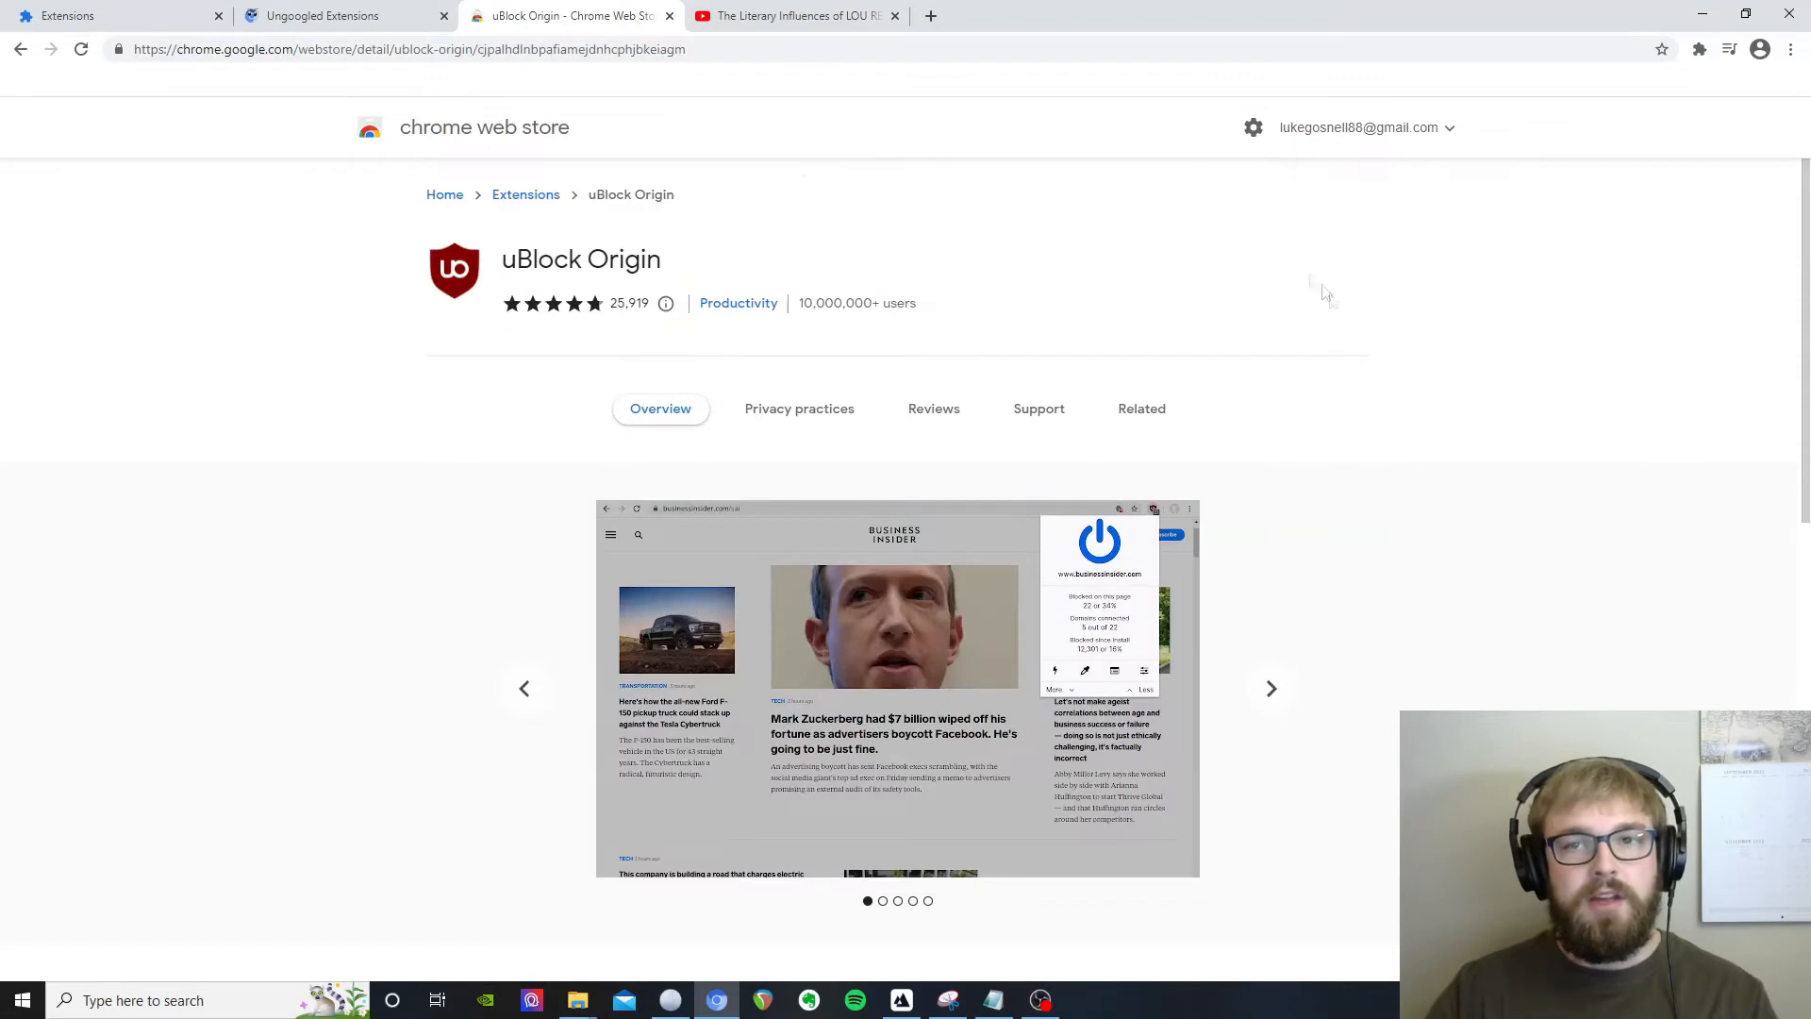
mouse_move(1359, 577)
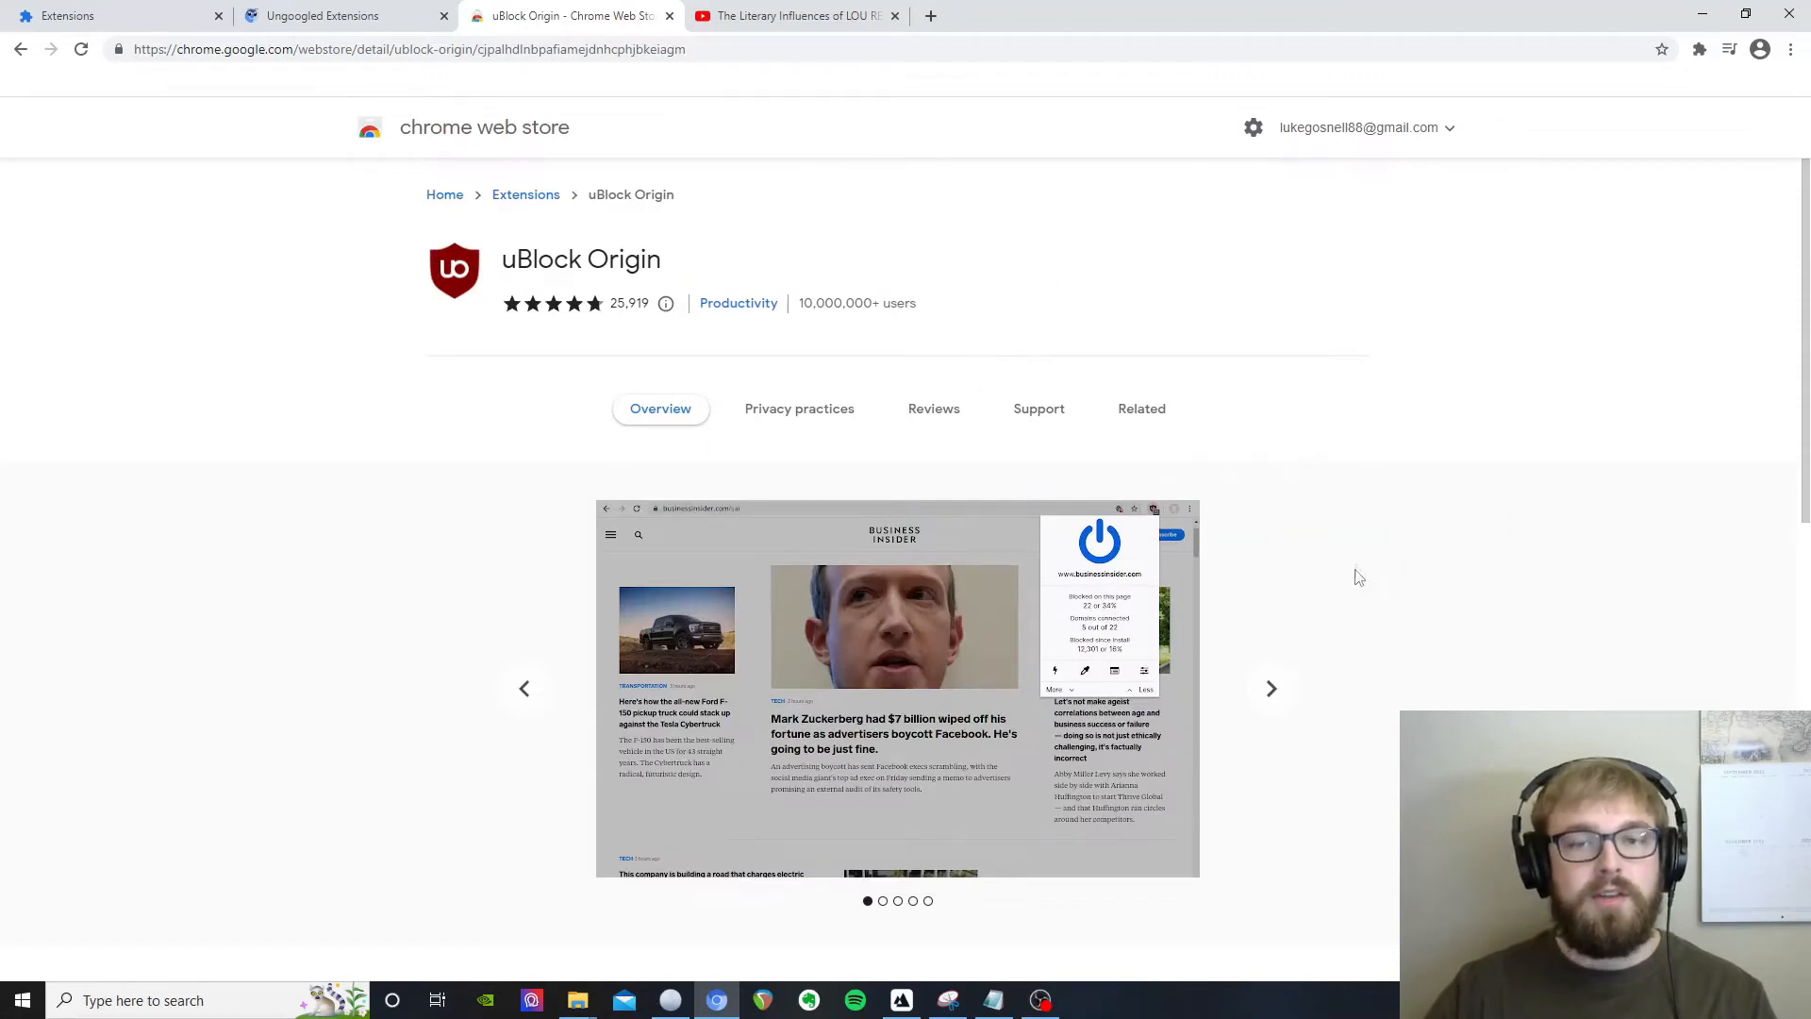
left_click(713, 48)
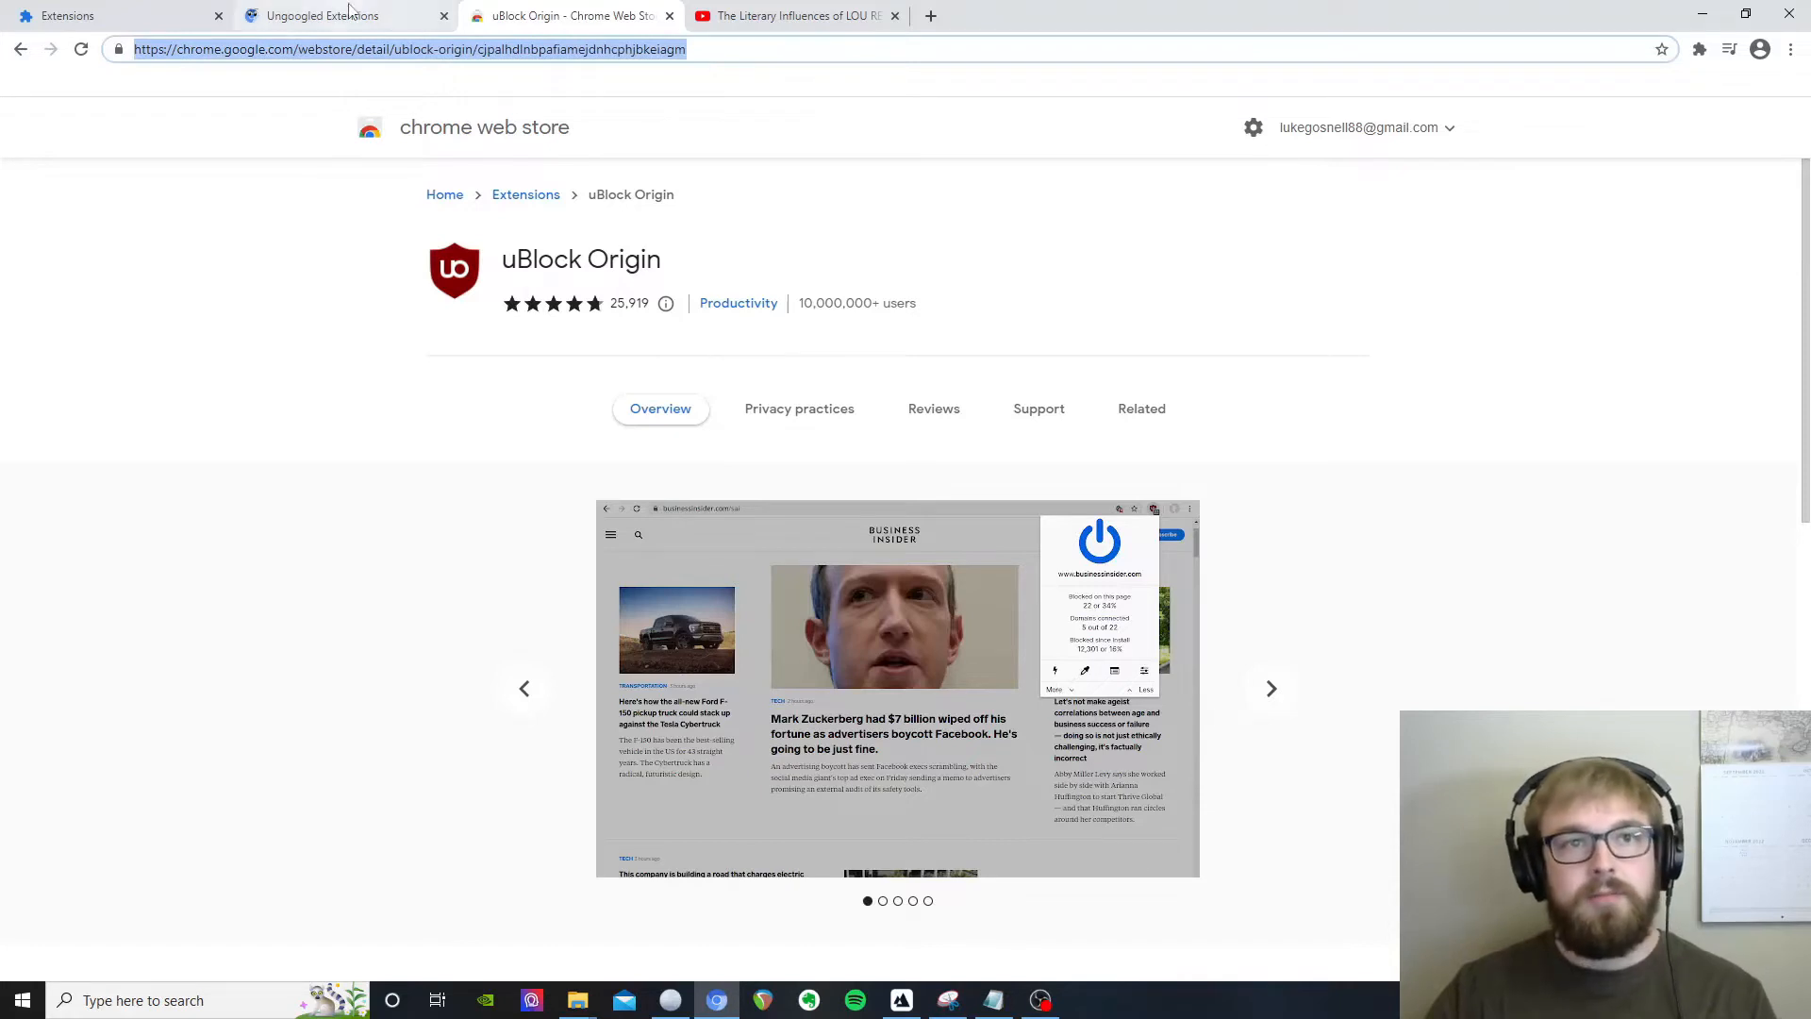
- Paste the uBlock Origin store URL, download its Chromium 89 CRX, and dismiss the warning
left_click(335, 15)
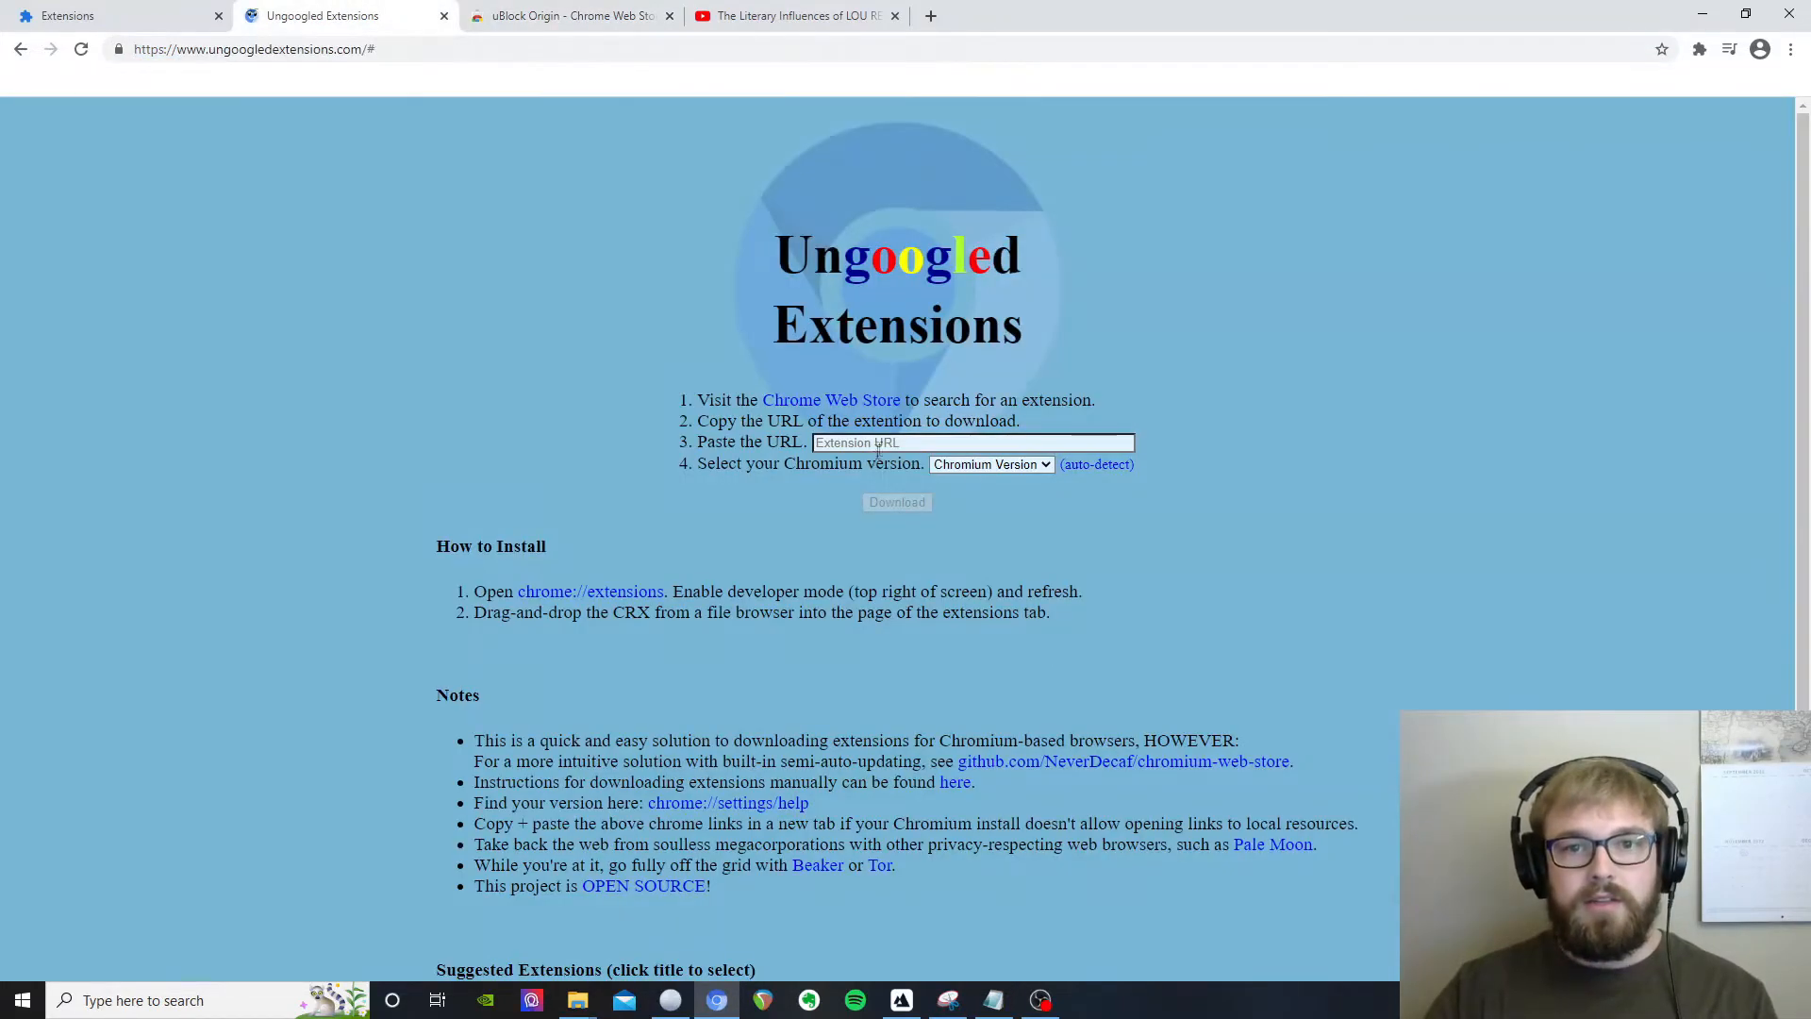
type("https://chrome.google.com/webstore/detail/ublock-origin/cjpalhdlnbpafiamejdnhcphjbkeiagm")
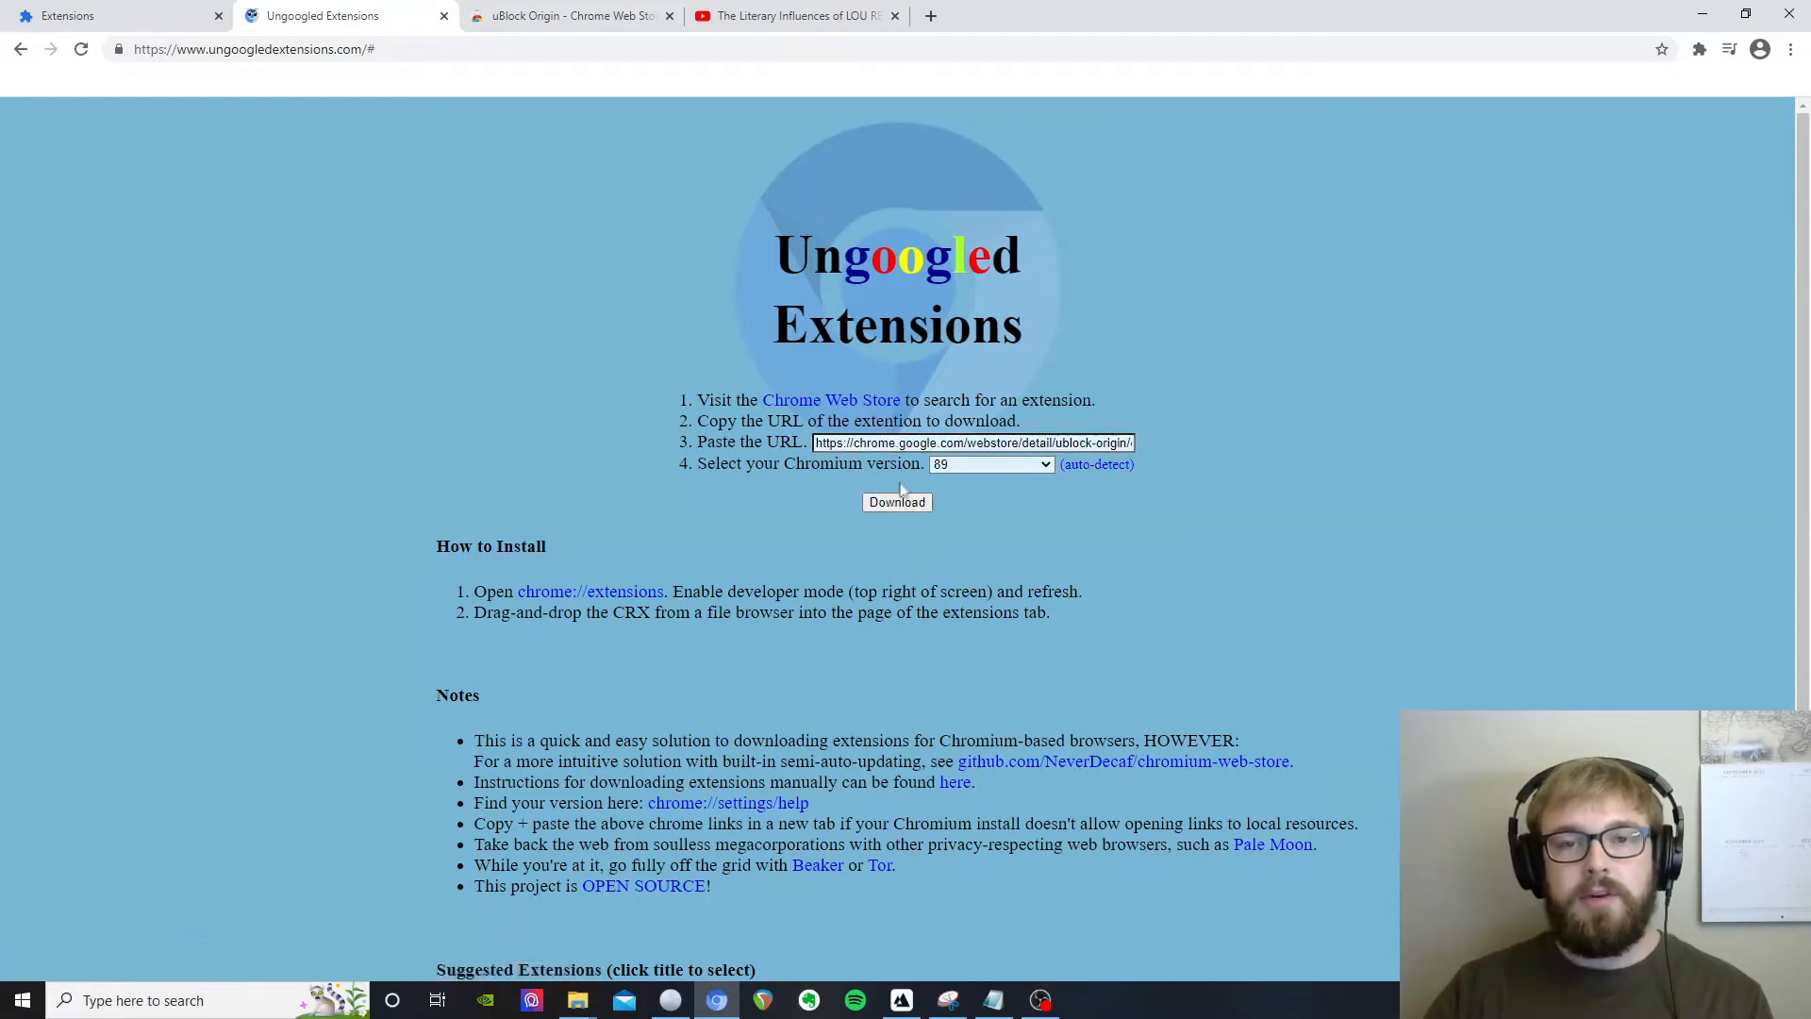
left_click(896, 501)
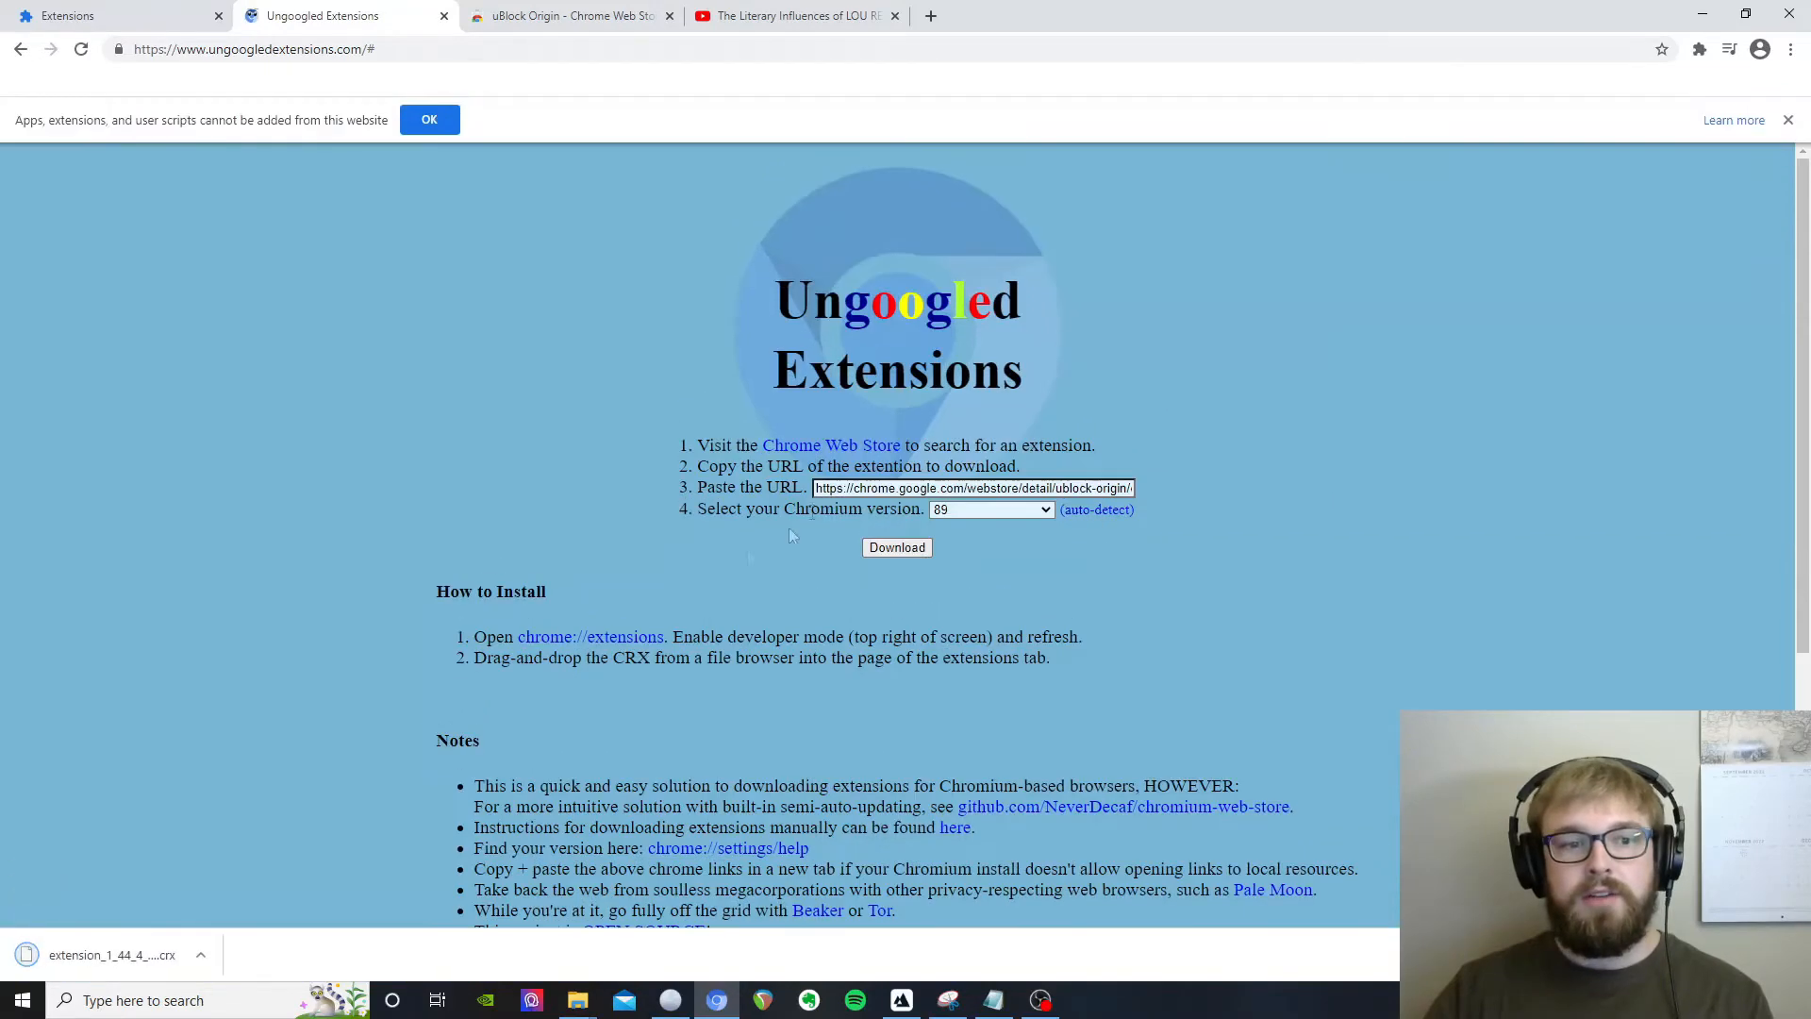
left_click(428, 119)
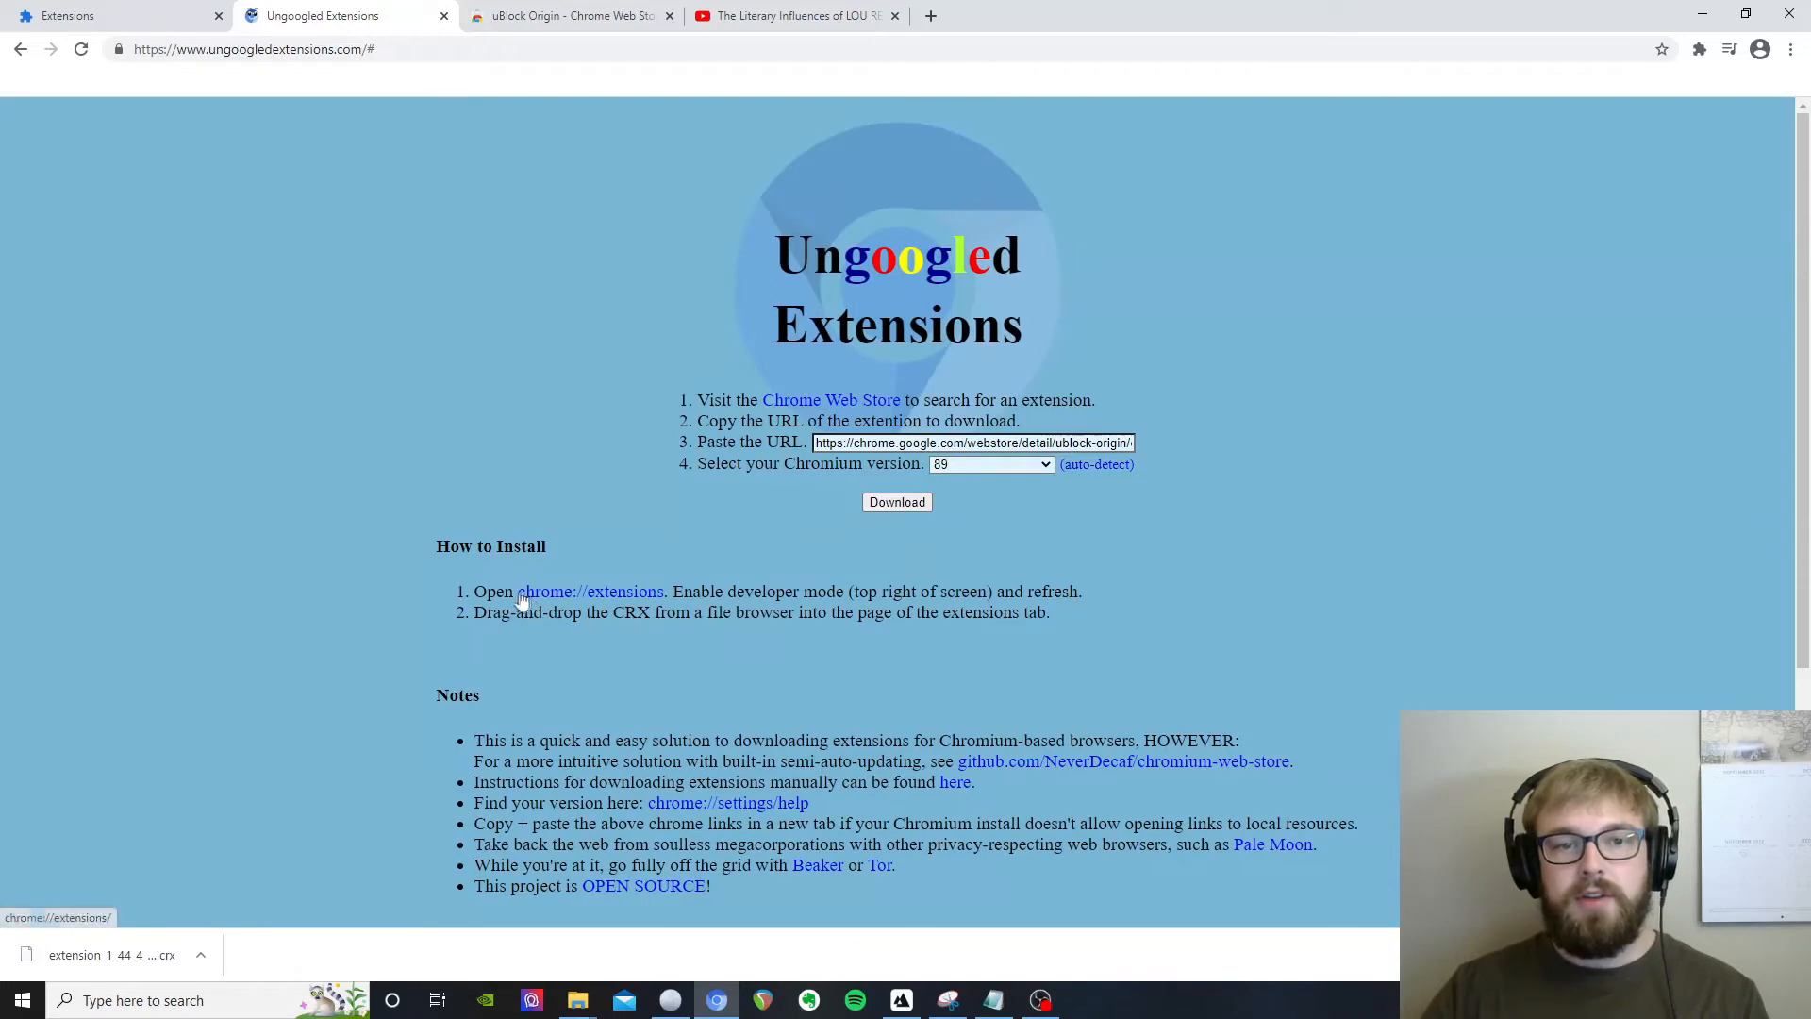
- Open chrome://extensions from the How to Install section of the site
double_click(589, 591)
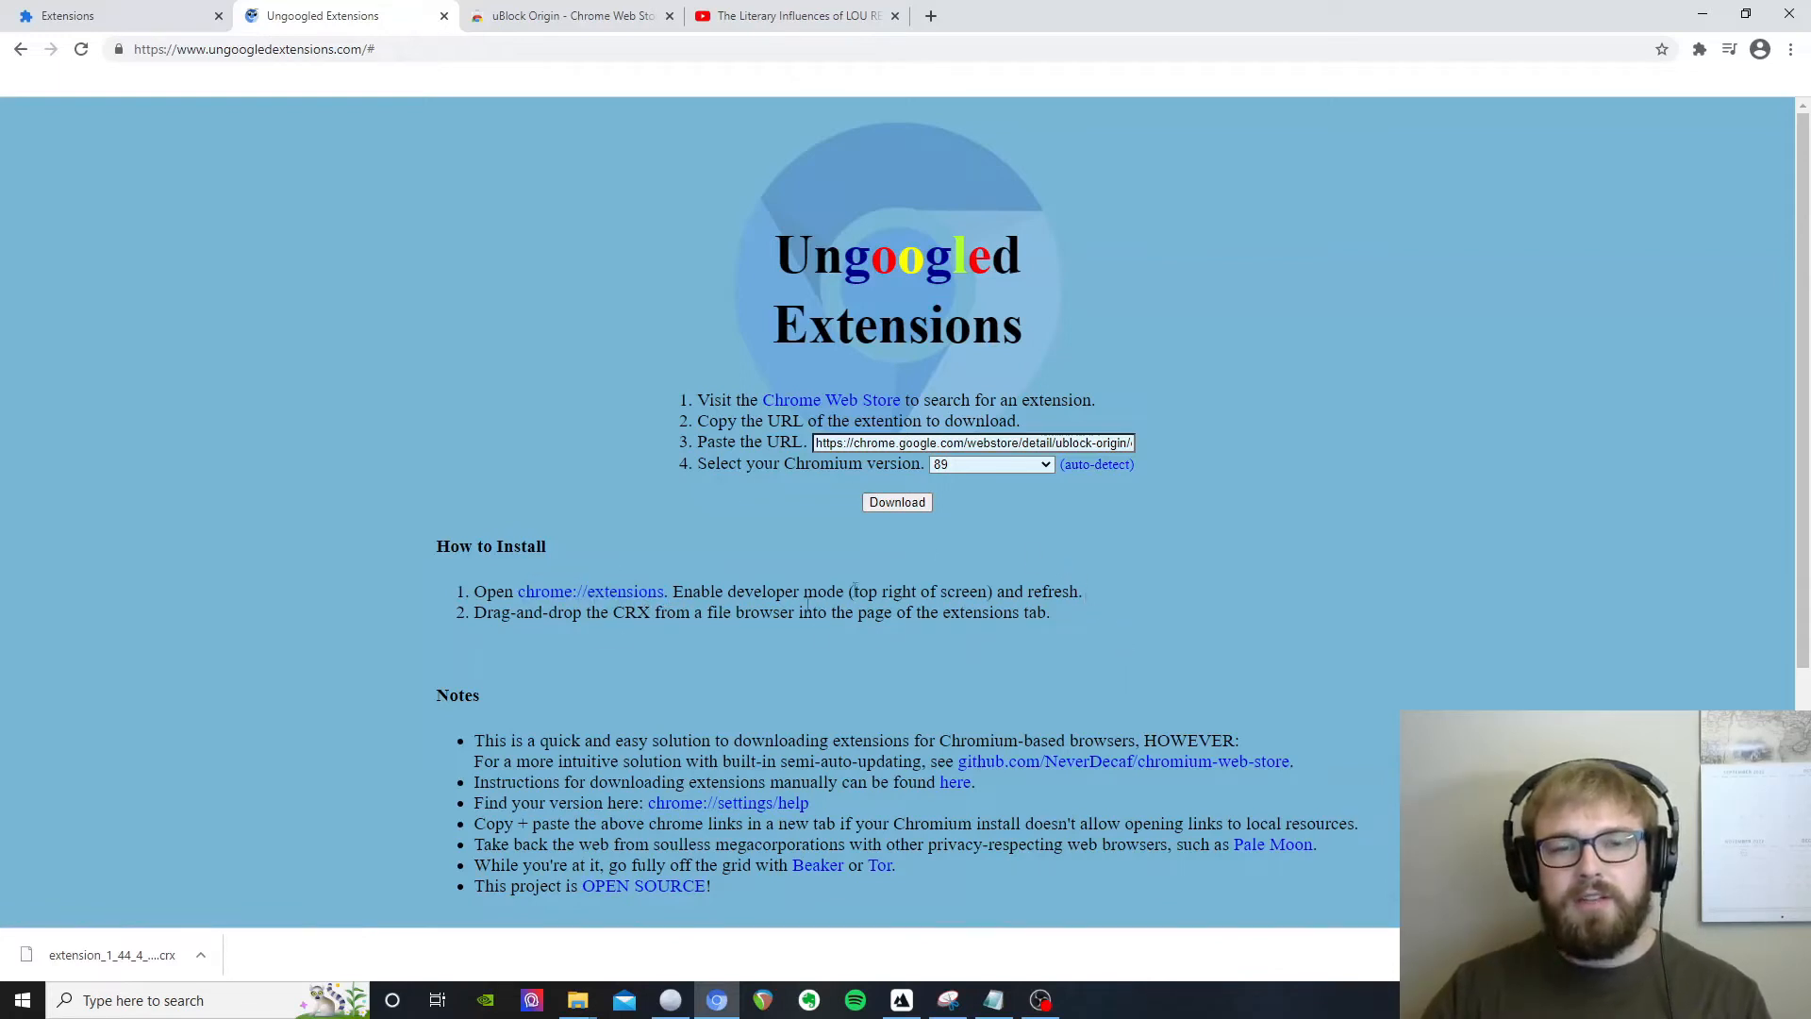
mouse_move(591, 591)
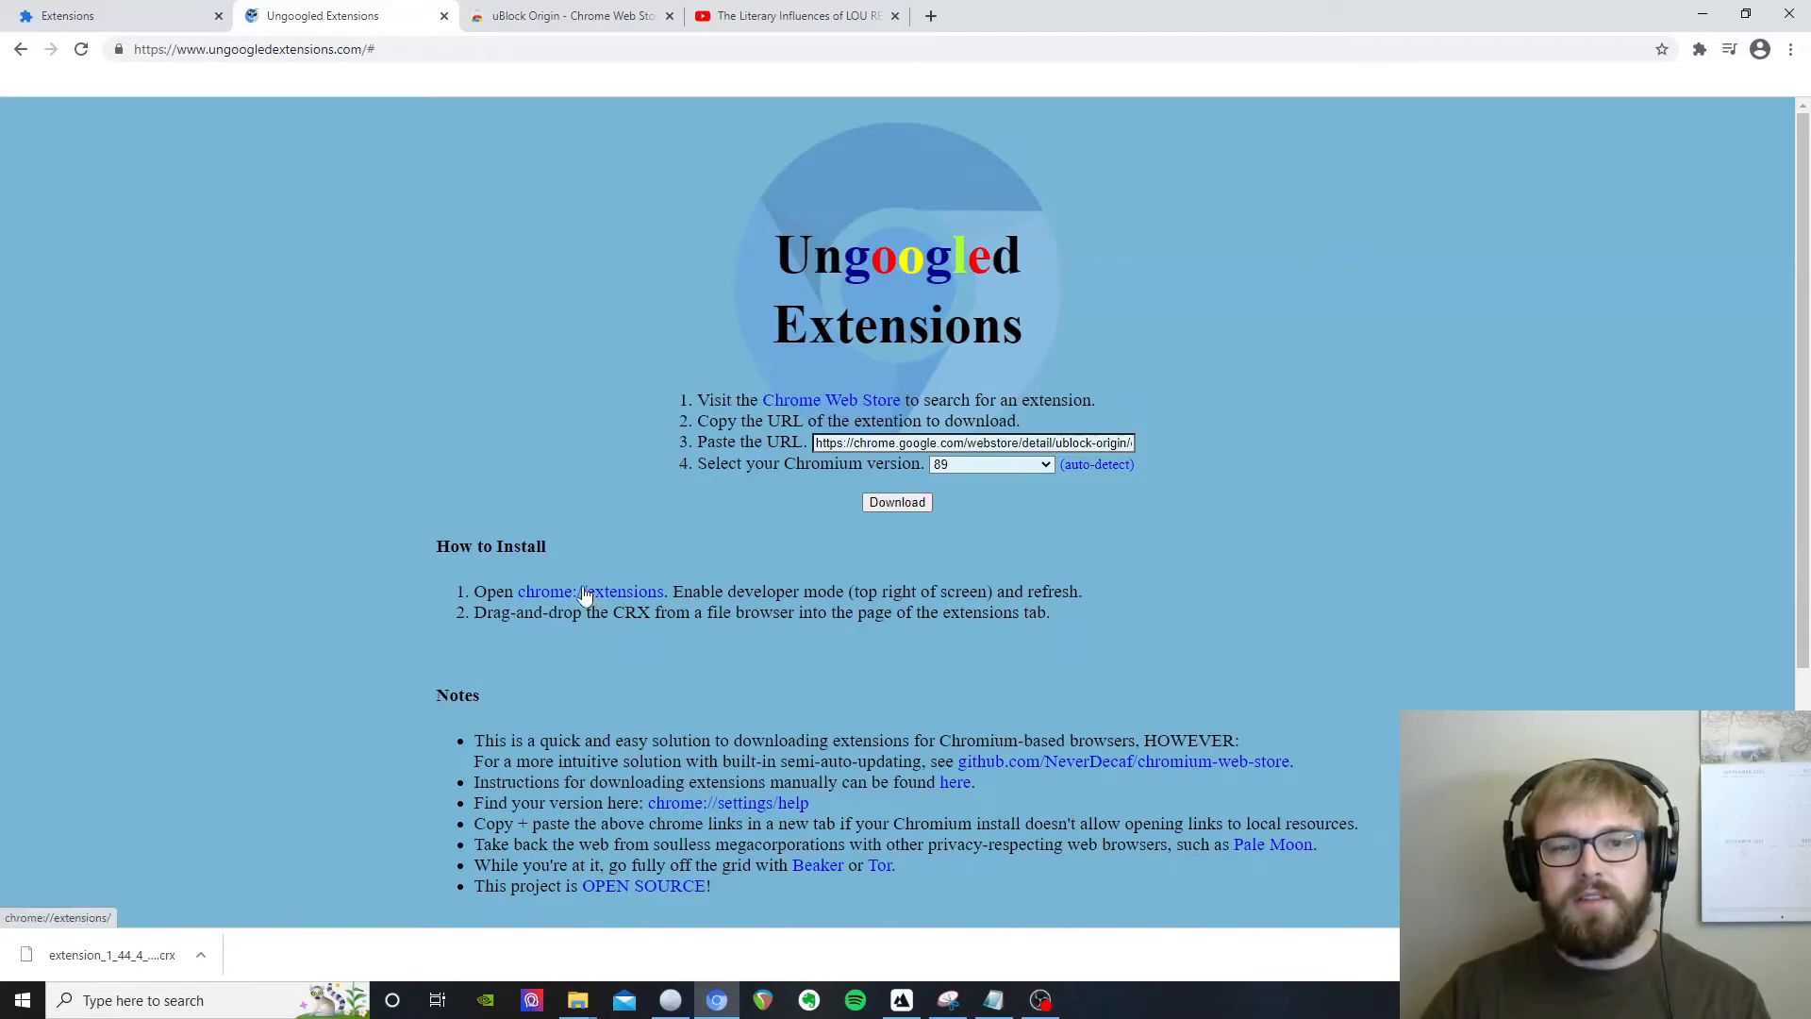
left_click(1156, 15)
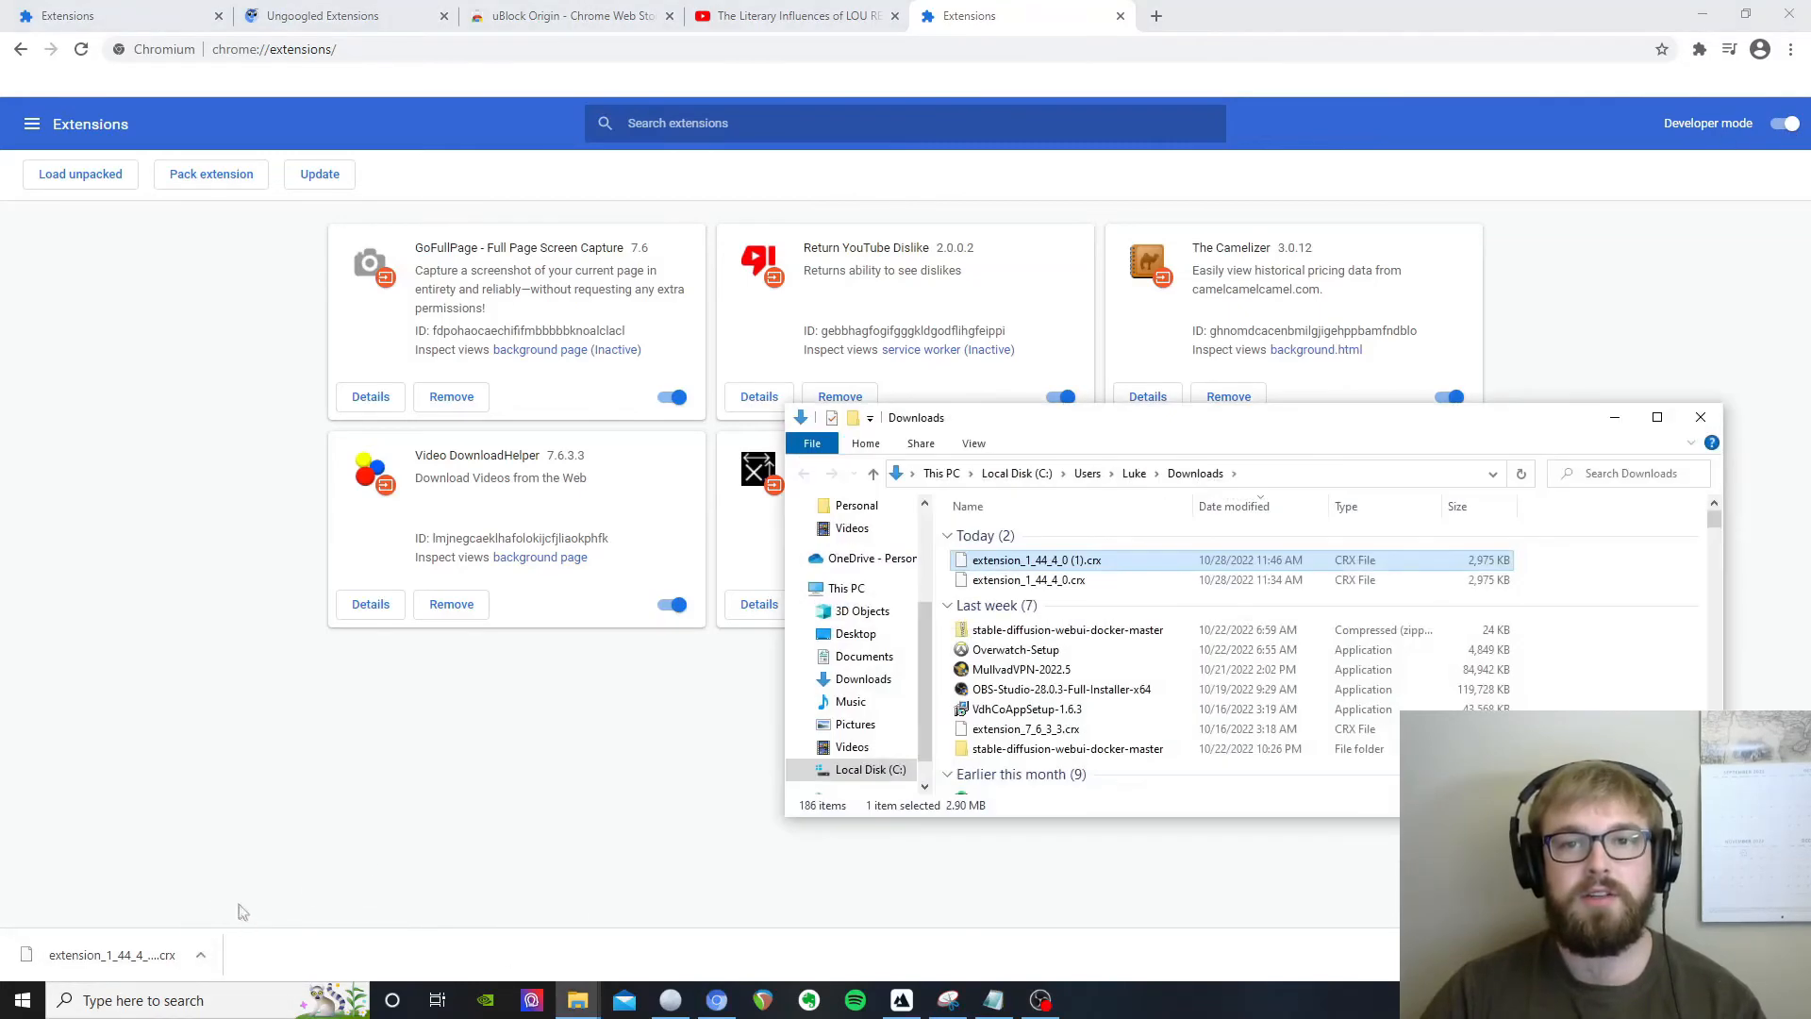
- Drag the downloaded uBlock Origin .crx onto chrome://extensions and confirm adding it
left_click_drag(1036, 560, 549, 693)
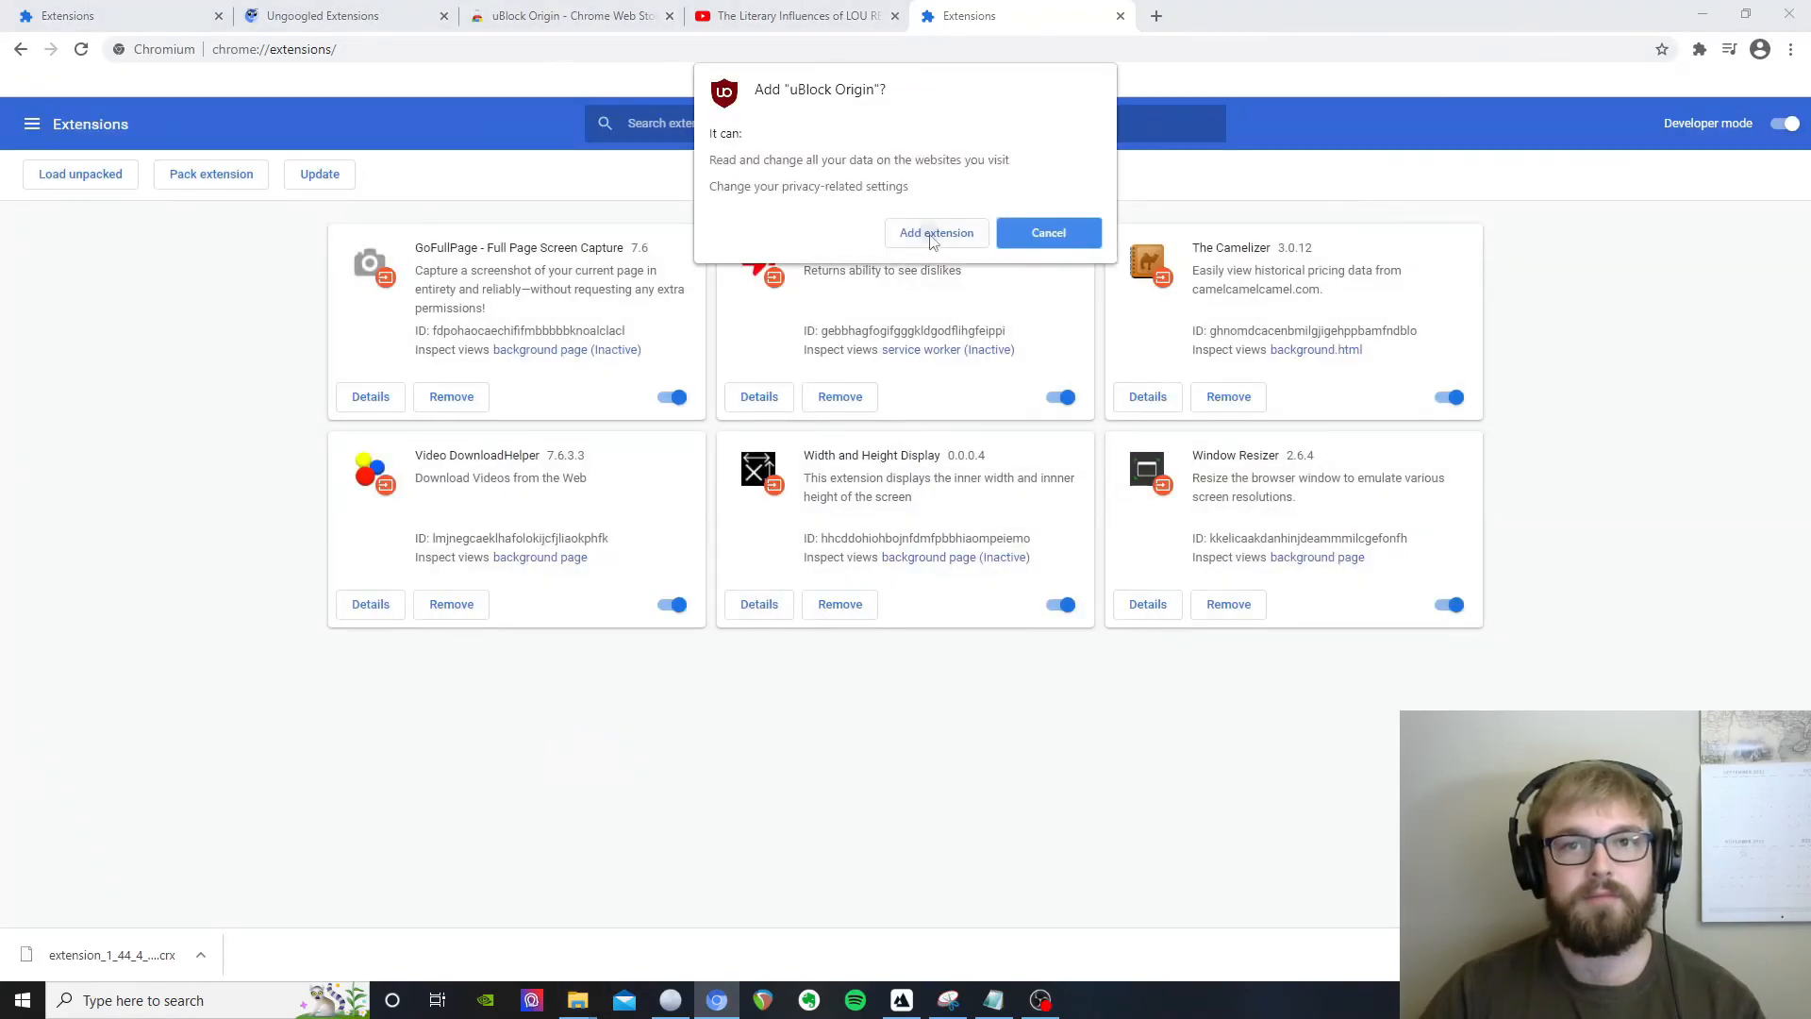
left_click(936, 232)
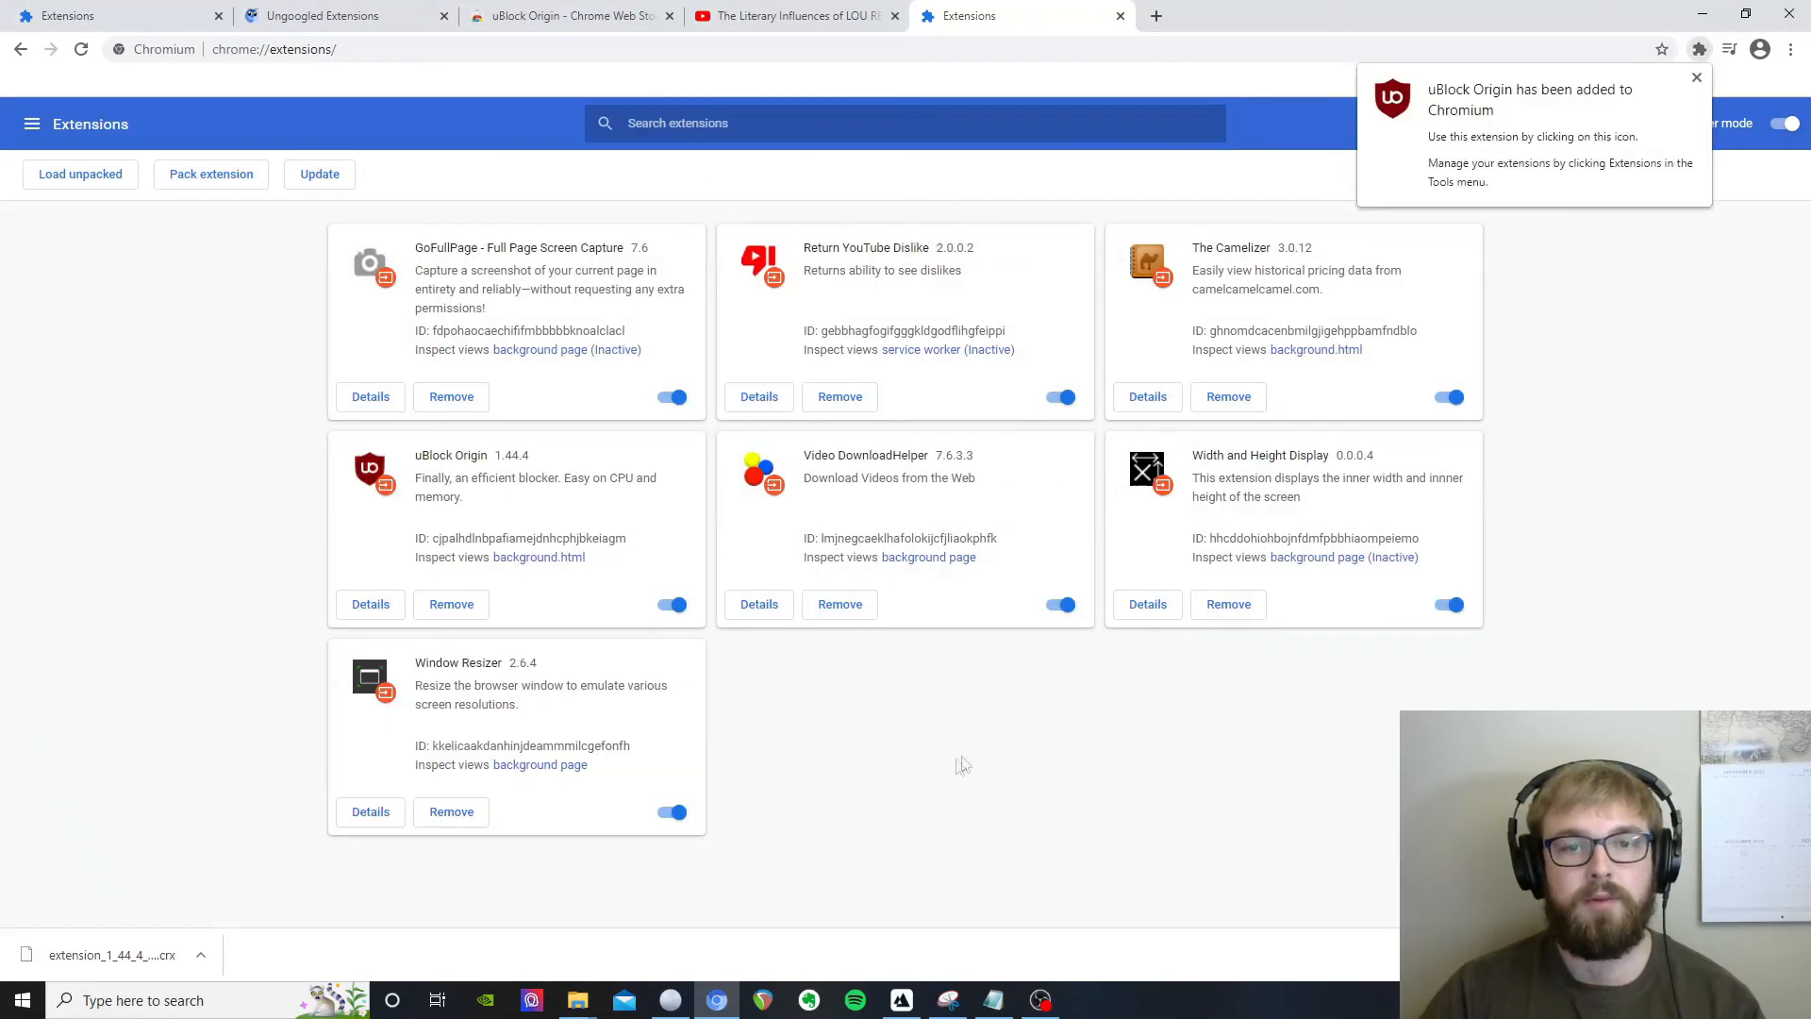
mouse_move(1069, 760)
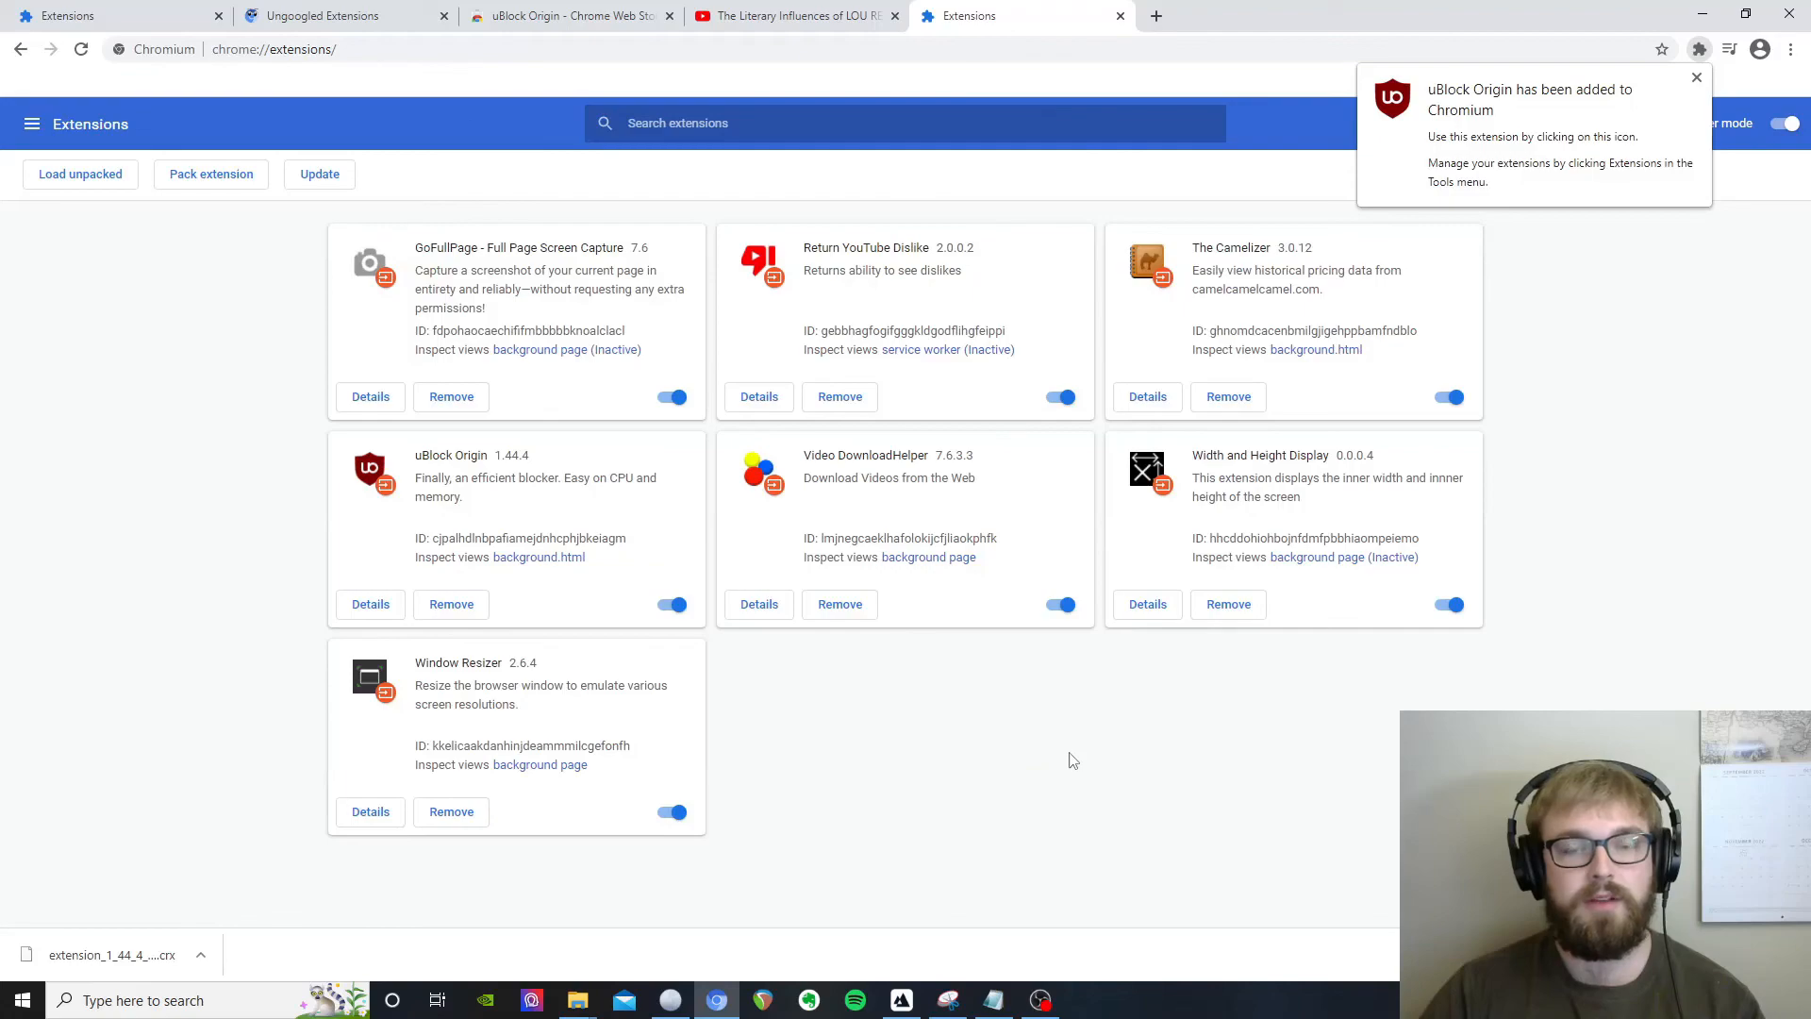